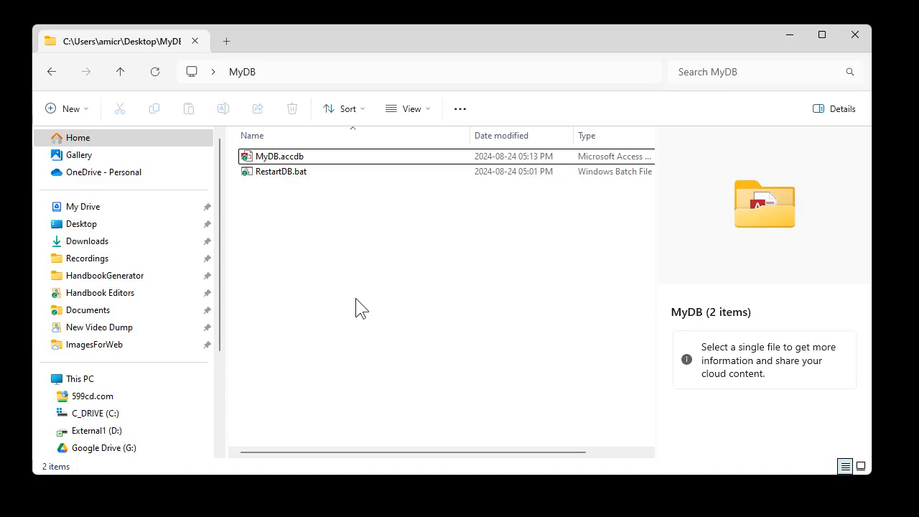
# - Open RestartDB.bat from the MyDB folder in Notepad through its right-click menu
pyautogui.click(281, 171)
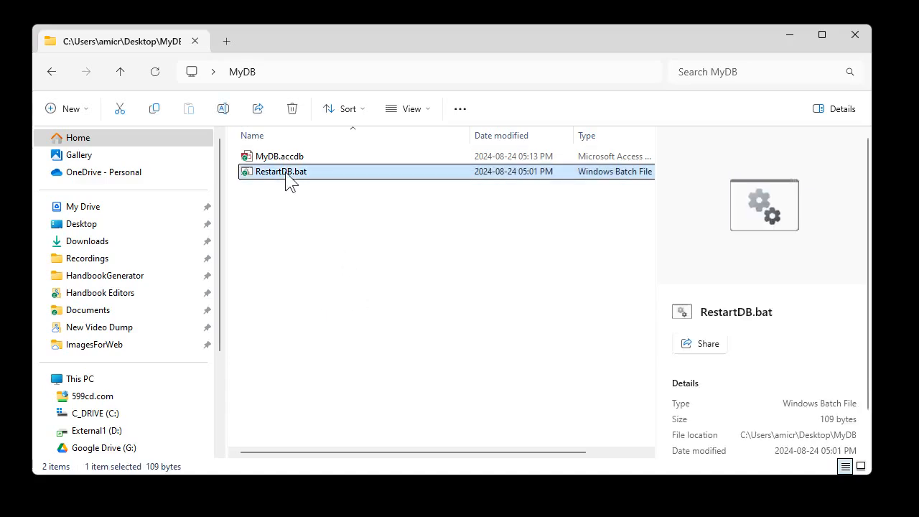
pyautogui.rightClick(280, 171)
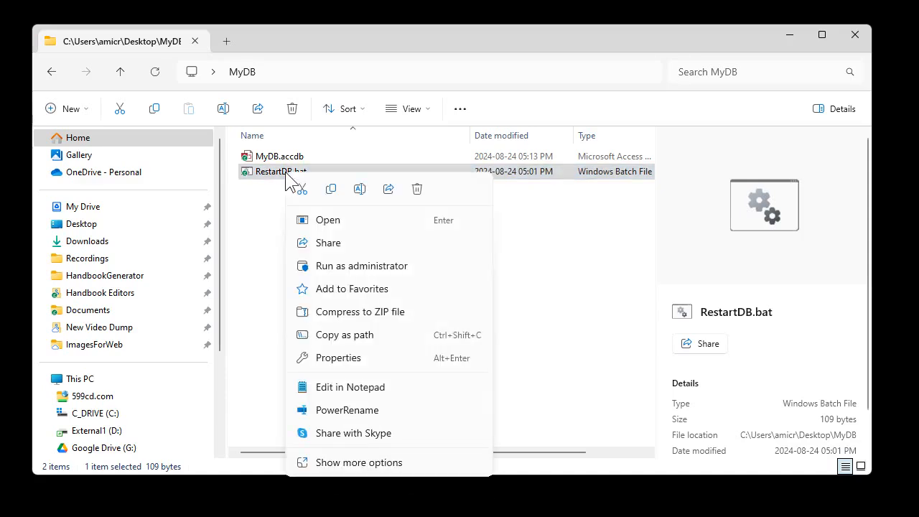
pyautogui.click(393, 391)
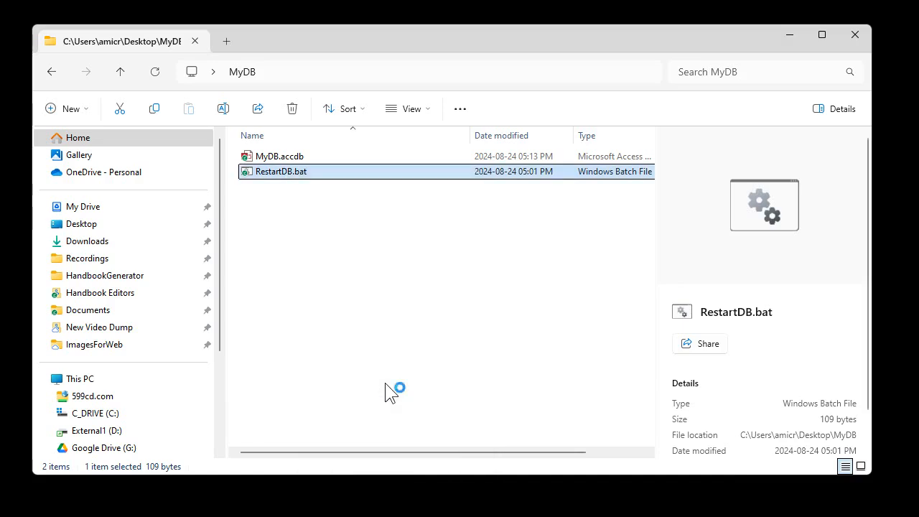
# - Insert a new first line pinging 599cd.com above the Access start command
pyautogui.doubleClick(281, 171)
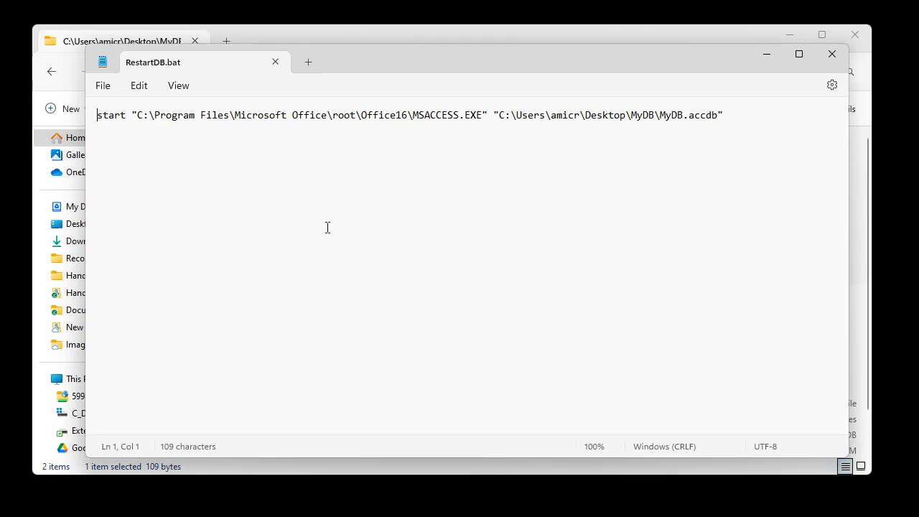
pyautogui.press('Enter')
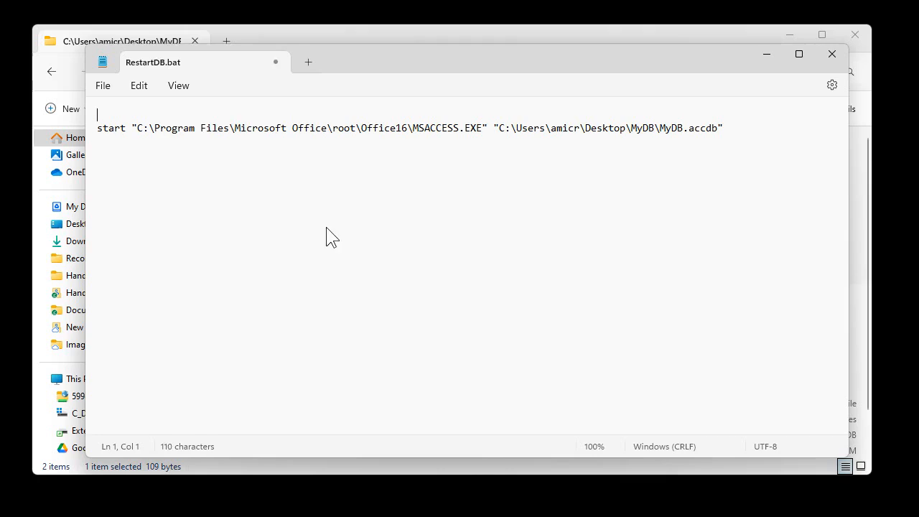
pyautogui.write('ping 59')
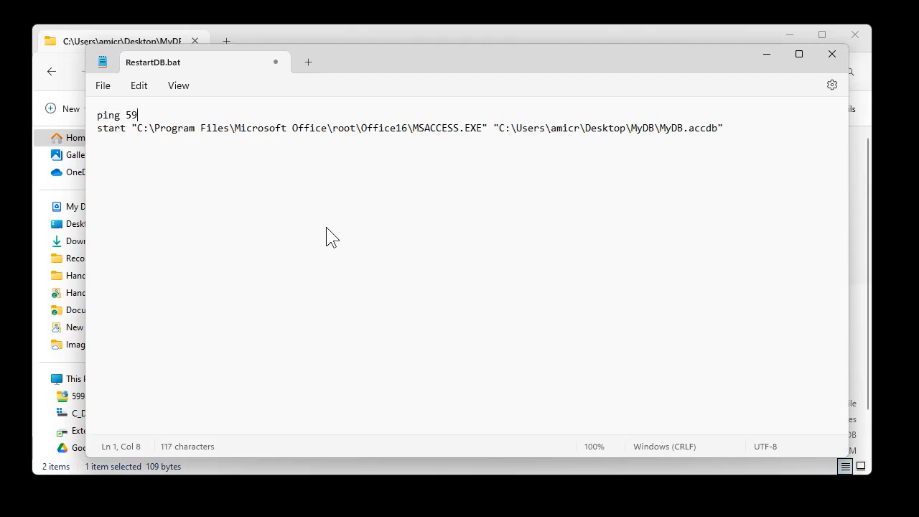
pyautogui.write('9cd.com')
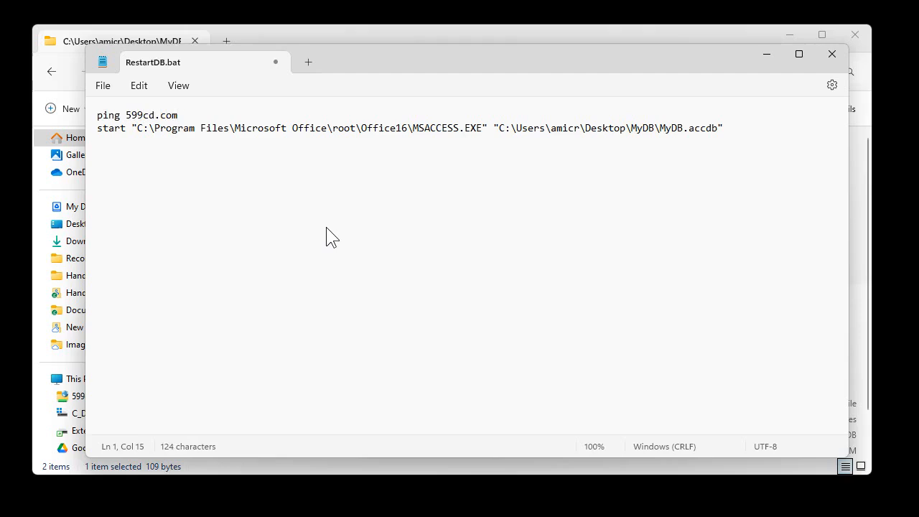
pyautogui.click(179, 115)
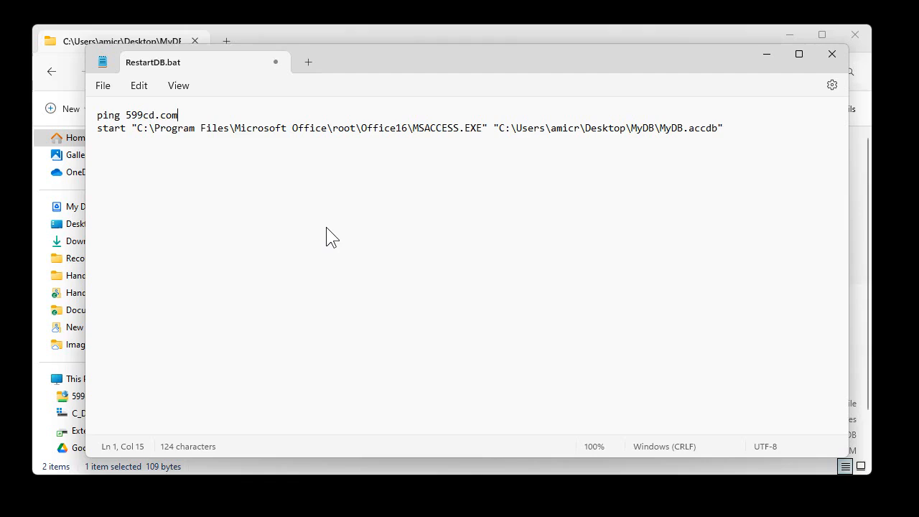
pyautogui.moveTo(215, 145)
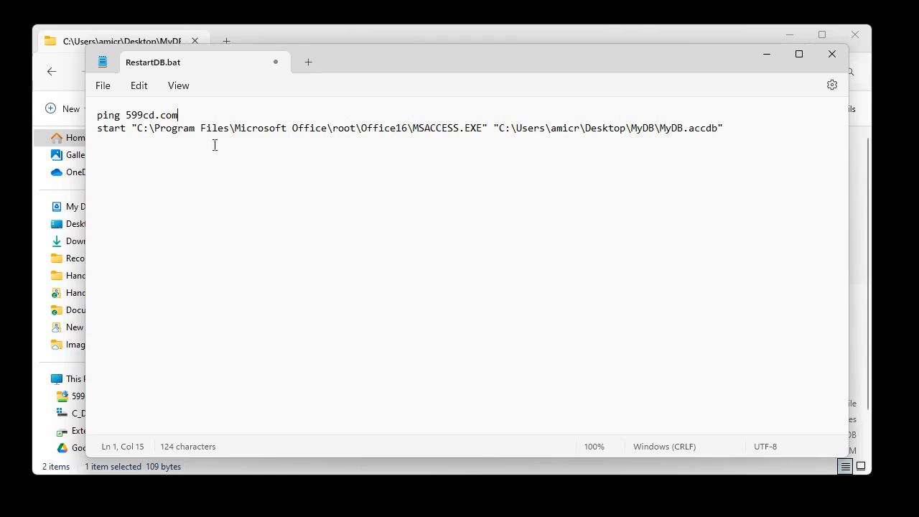
pyautogui.doubleClick(151, 115)
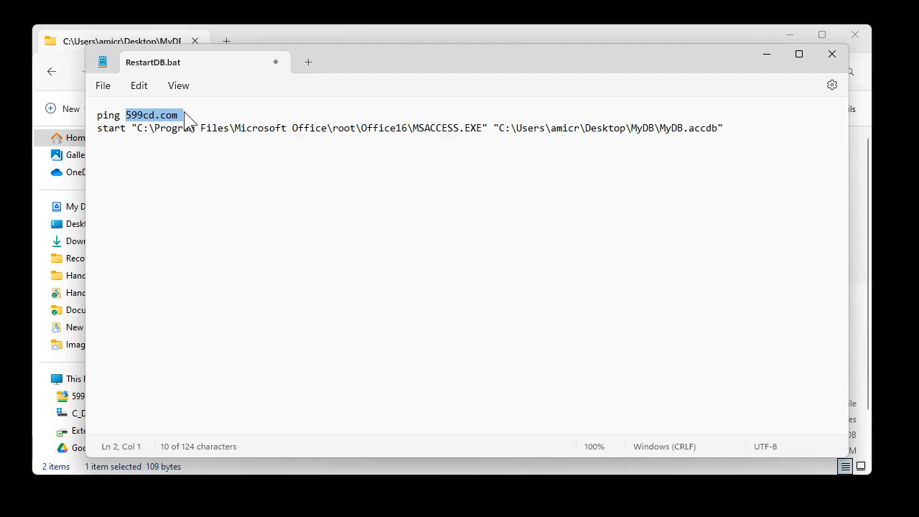
pyautogui.write('server')
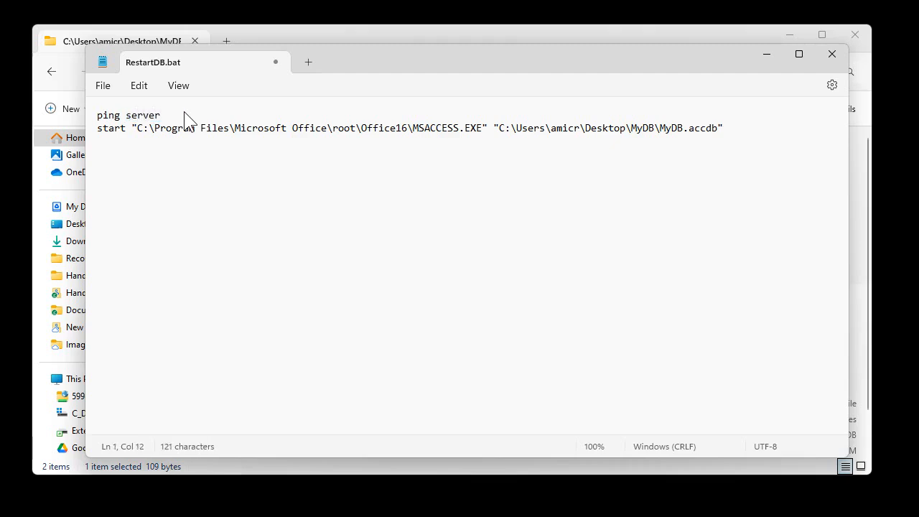
pyautogui.write('599cd.com')
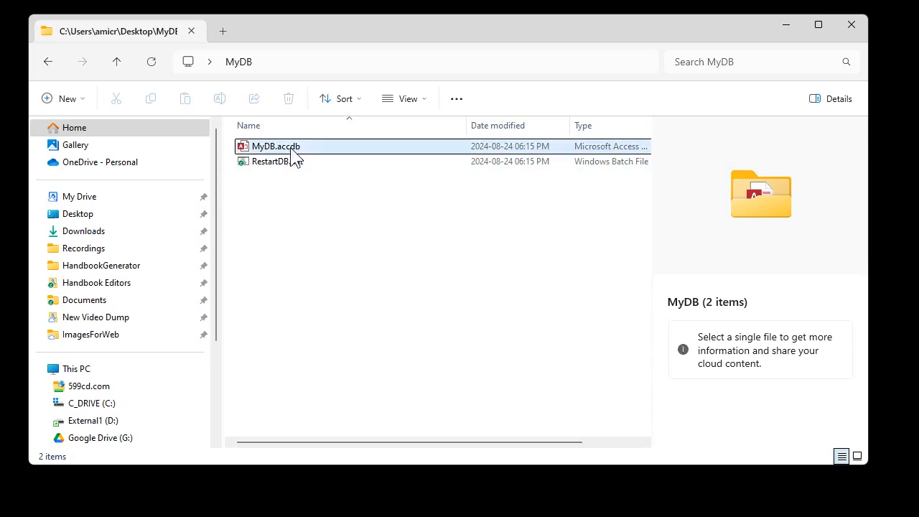
# - Run RestartDB.bat so the console pings 599cd.com and then starts Access with MyDB
pyautogui.click(275, 146)
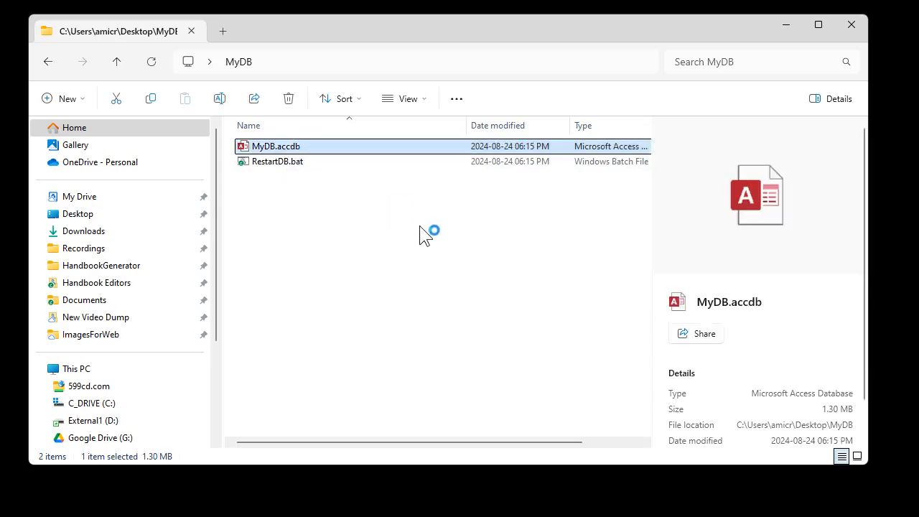
pyautogui.doubleClick(275, 147)
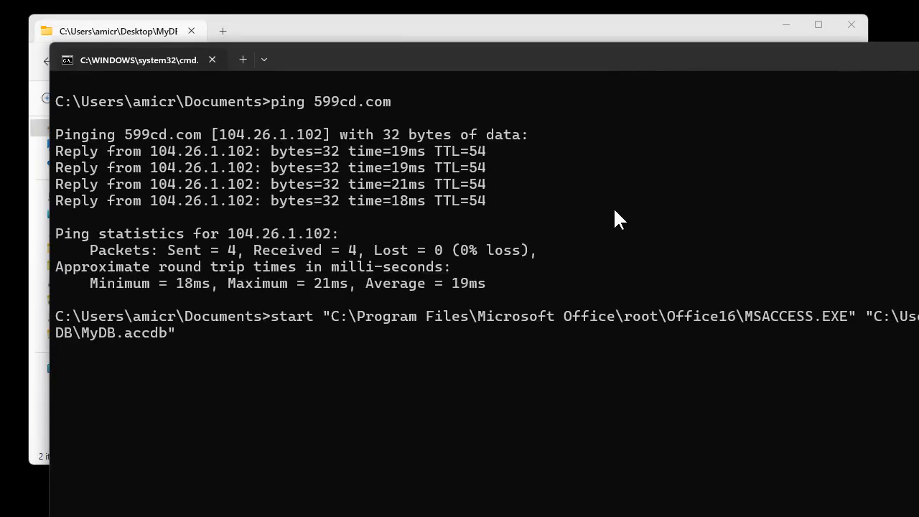
pyautogui.press('enter')
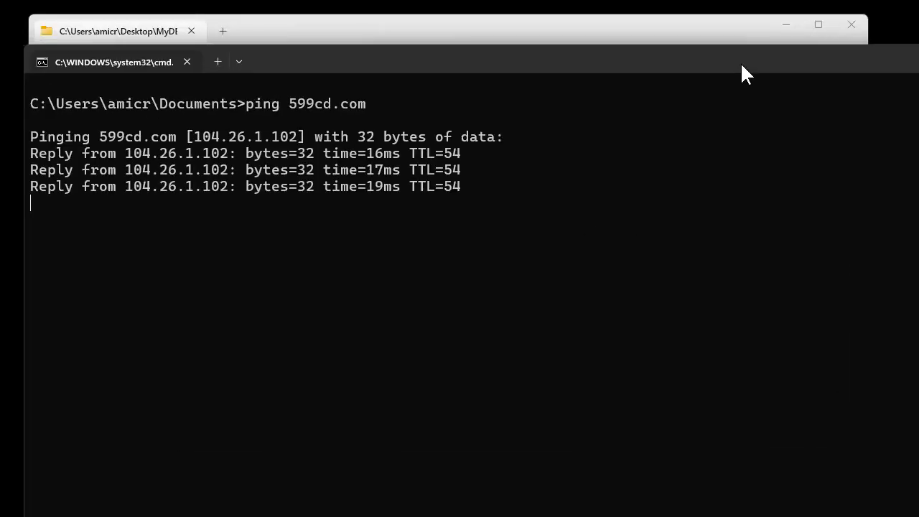
pyautogui.write('start "C:\\Program Files\\Microsoft Office\\root\\Office16\\MSACCESS.EXE" "C:\\Users\\...\\DB\\MyDB.accdb"')
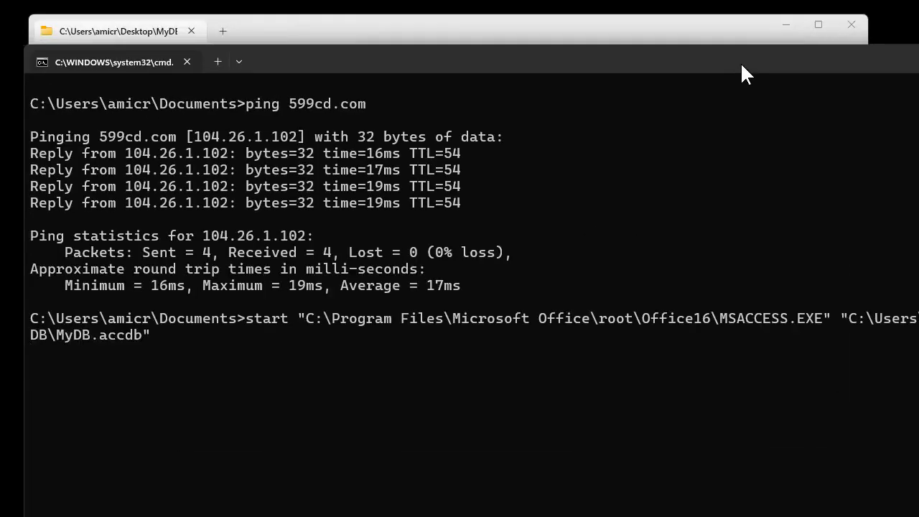
pyautogui.press('enter')
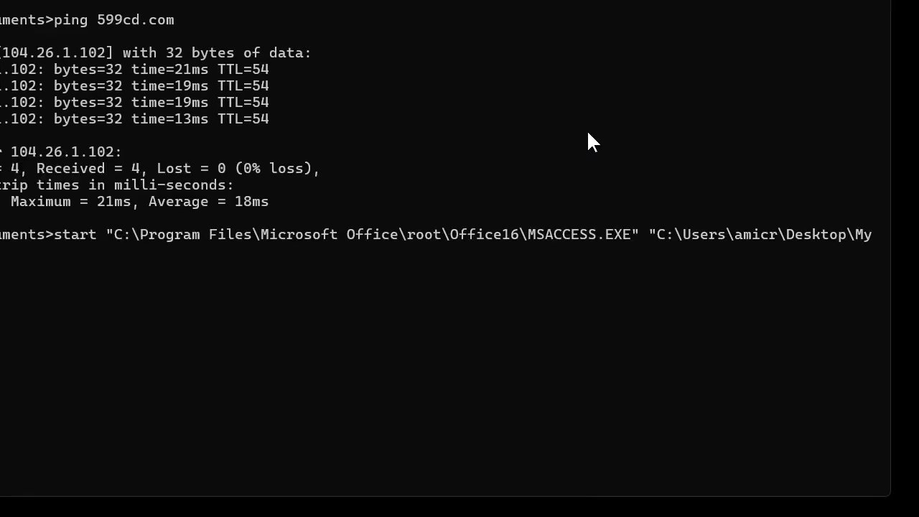
pyautogui.press('enter')
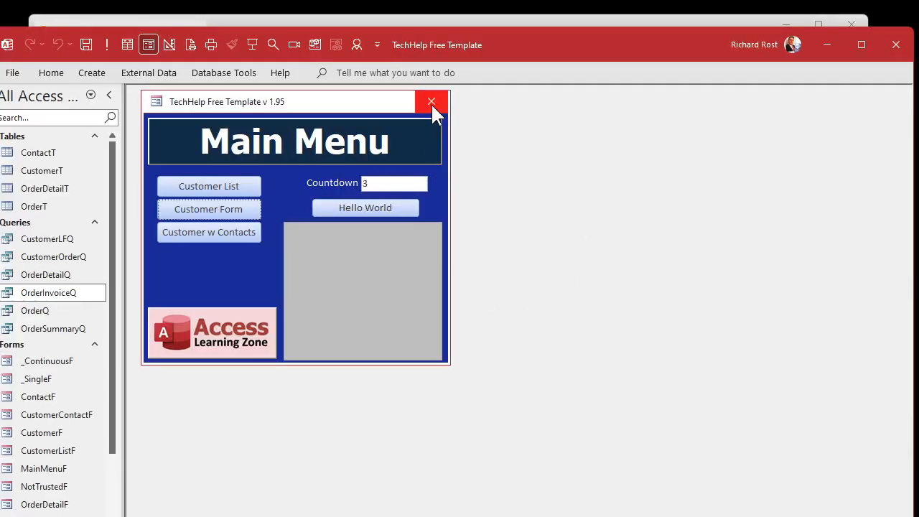
# - Close the Main Menu form and reopen MainMenuF in Design View
pyautogui.click(431, 102)
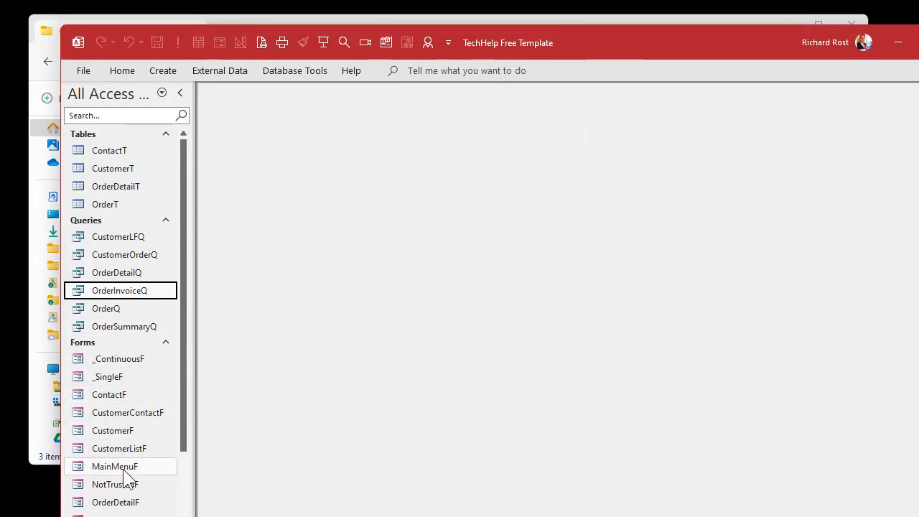
pyautogui.rightClick(120, 290)
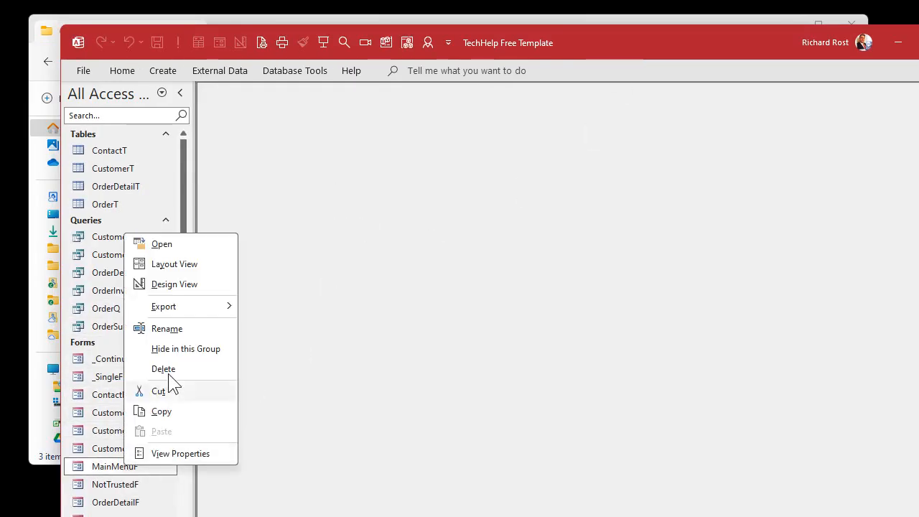
pyautogui.click(175, 284)
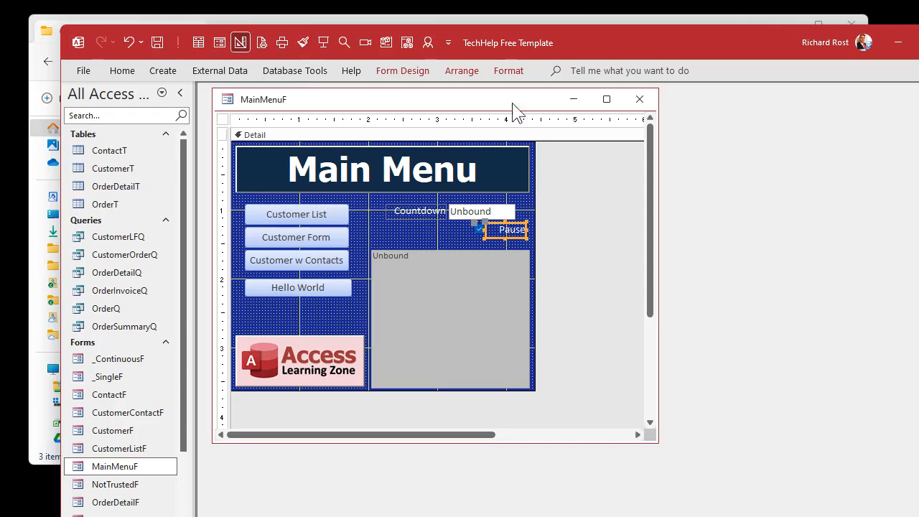
# - Check the Pause checkbox and form properties, then add 'Pause = False' to Form_Load
pyautogui.click(508, 70)
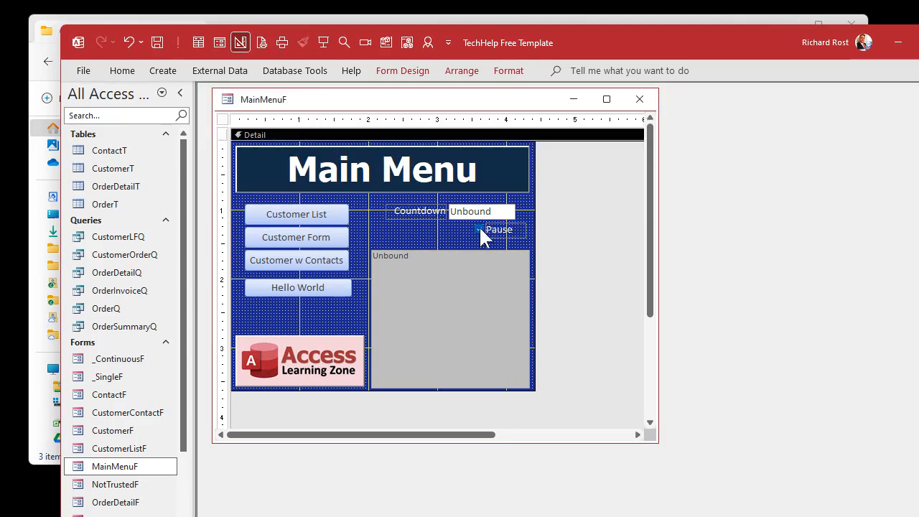
pyautogui.click(481, 229)
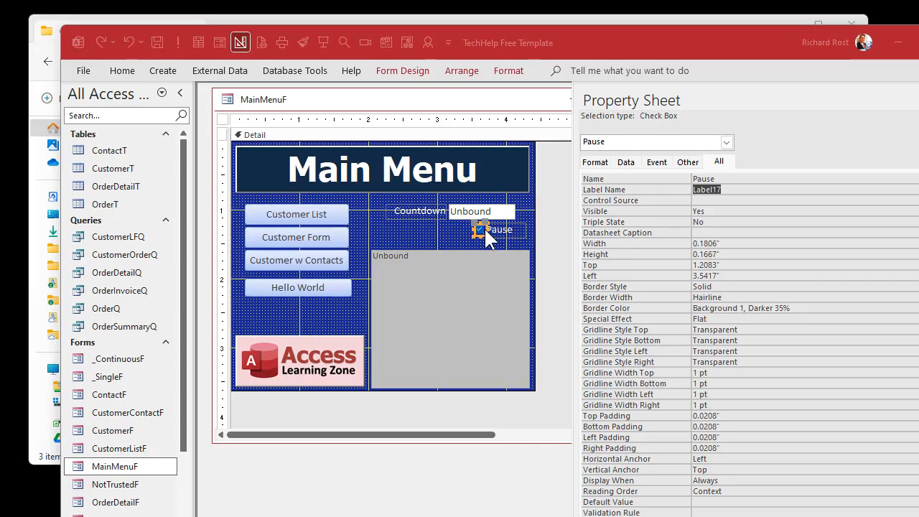
pyautogui.moveTo(229, 128)
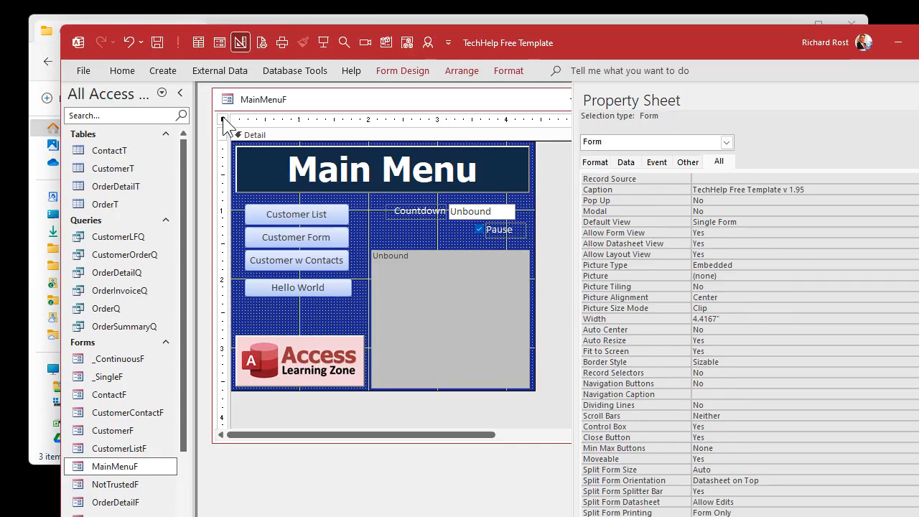
pyautogui.click(656, 161)
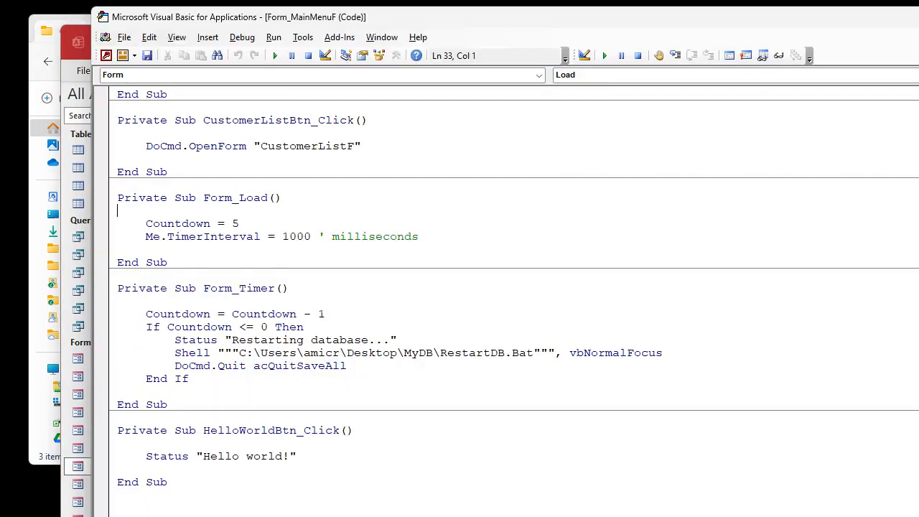
pyautogui.write('pause = false')
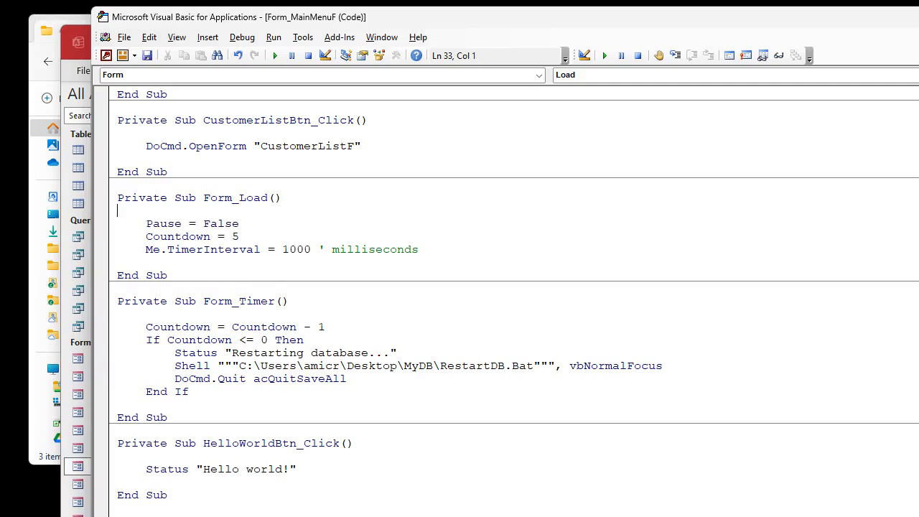
pyautogui.moveTo(298, 208)
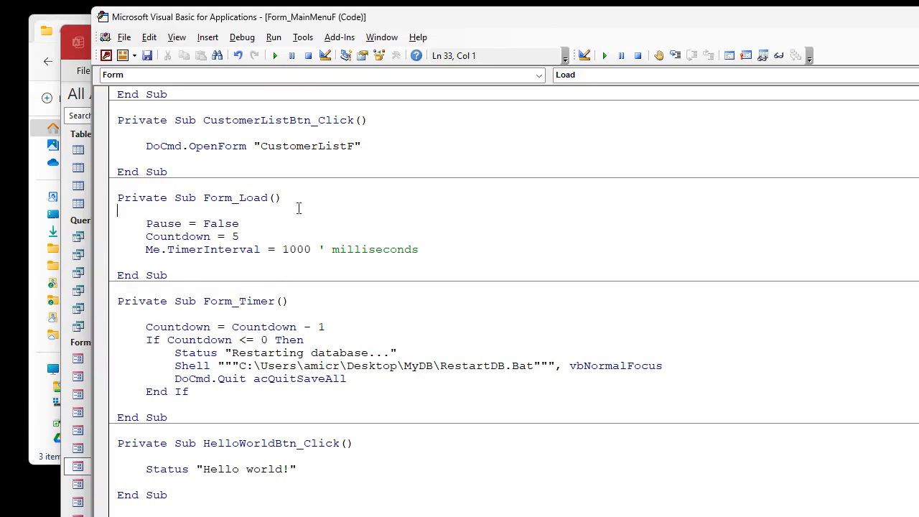
pyautogui.moveTo(59, 440)
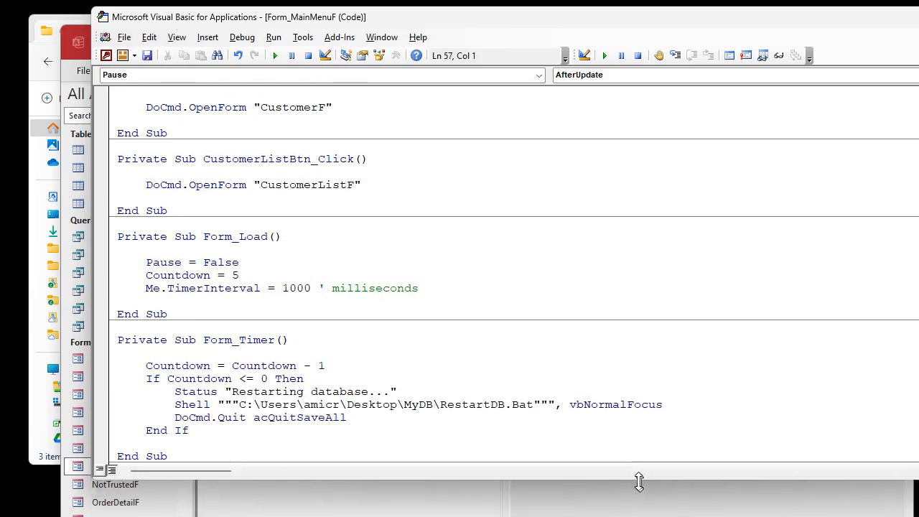
# - Write Pause_AfterUpdate setting TimerInterval to 0 when Pause is on, else 1000
pyautogui.scroll(-3)
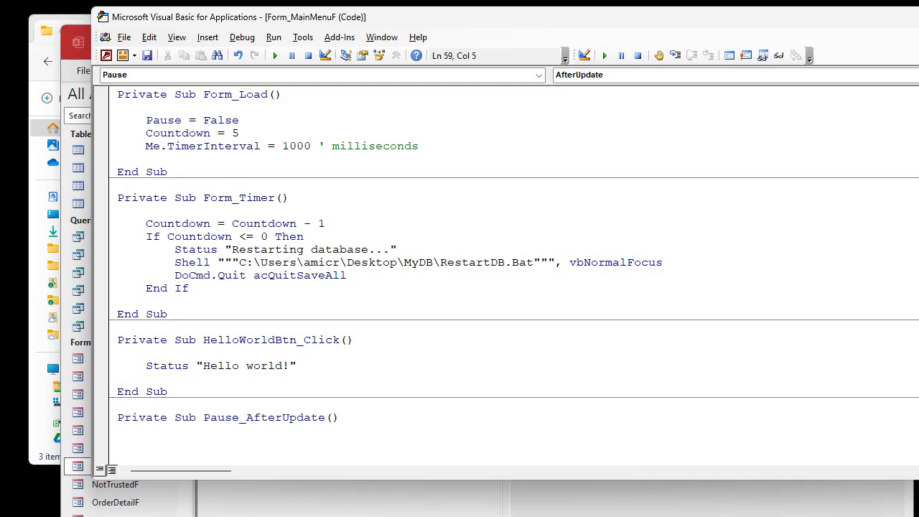
pyautogui.write('if')
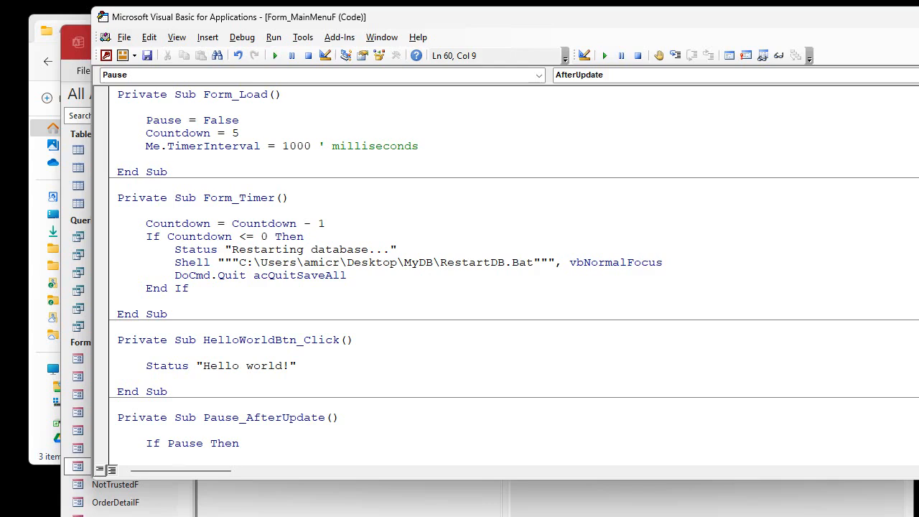
pyautogui.write('me.ti')
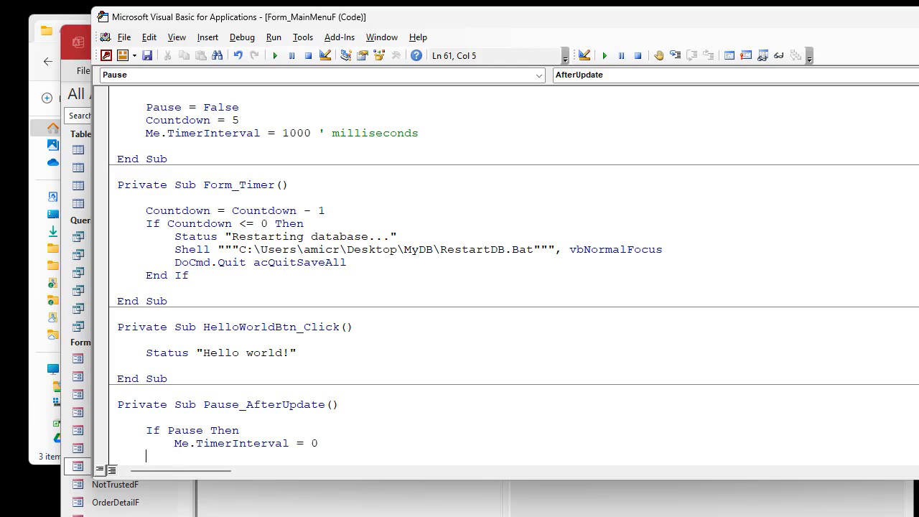
pyautogui.write('me.tim')
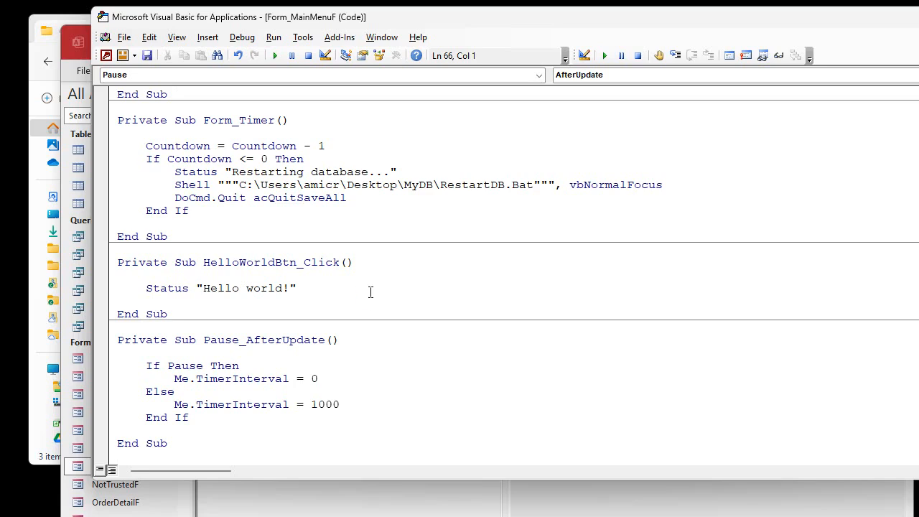
pyautogui.click(241, 36)
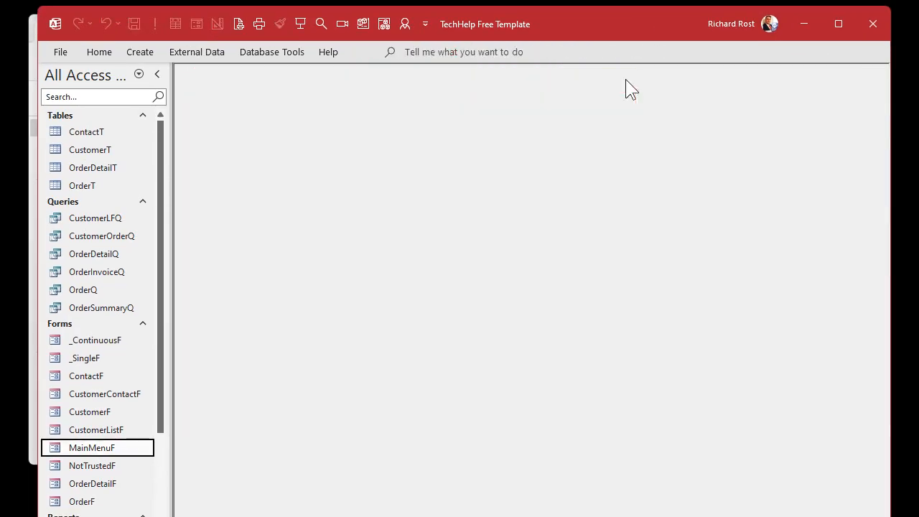
# - Run MainMenuF, toggle Pause twice to stop and resume the countdown, then close it
pyautogui.doubleClick(91, 447)
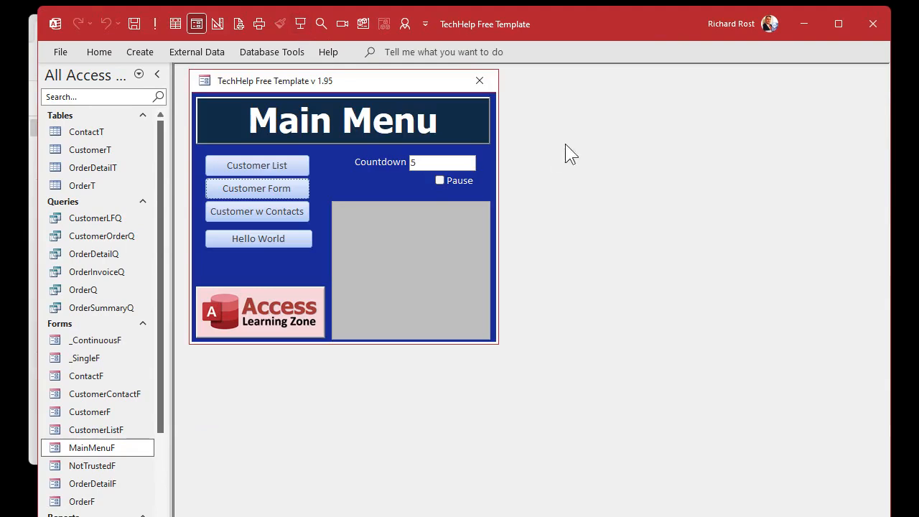
pyautogui.click(439, 180)
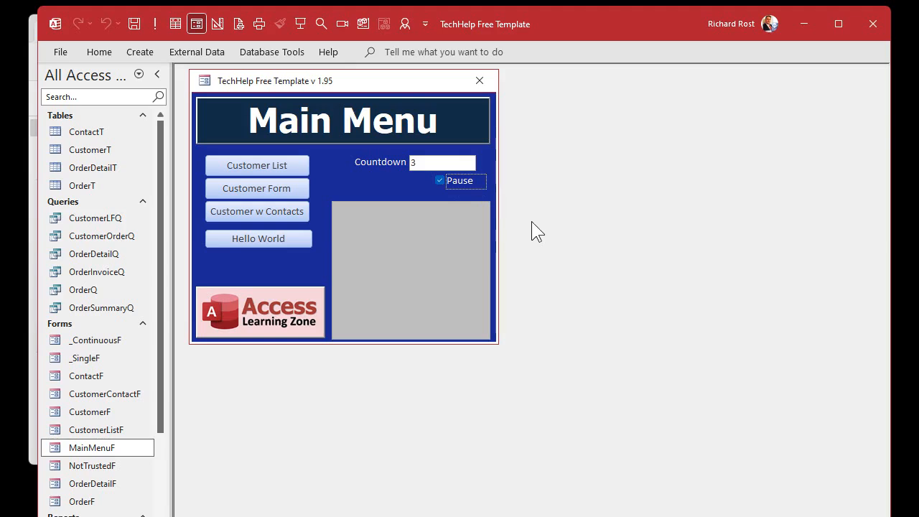
pyautogui.click(440, 180)
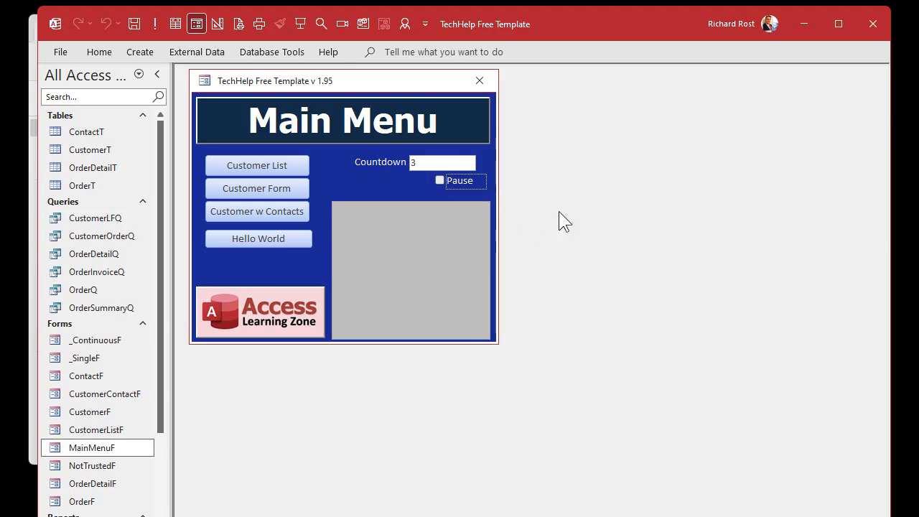
pyautogui.click(440, 180)
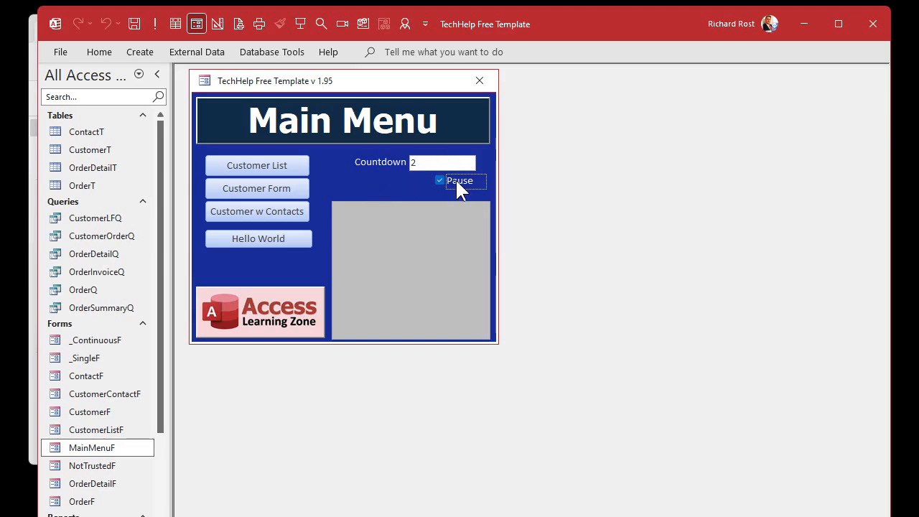
pyautogui.click(440, 180)
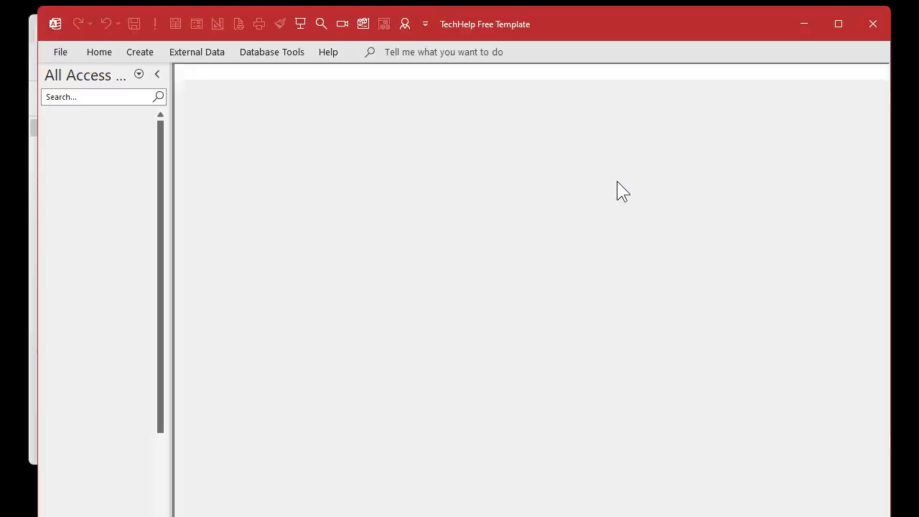
pyautogui.doubleClick(92, 447)
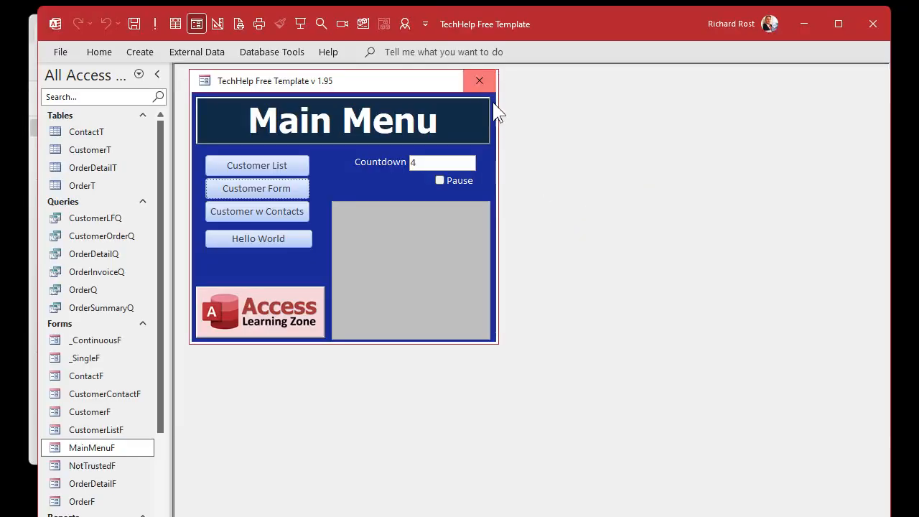
pyautogui.click(479, 81)
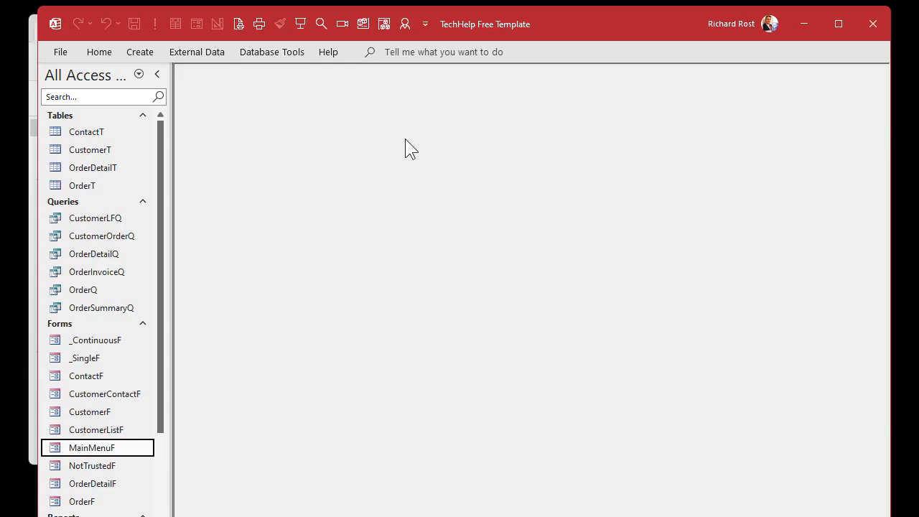
pyautogui.moveTo(372, 141)
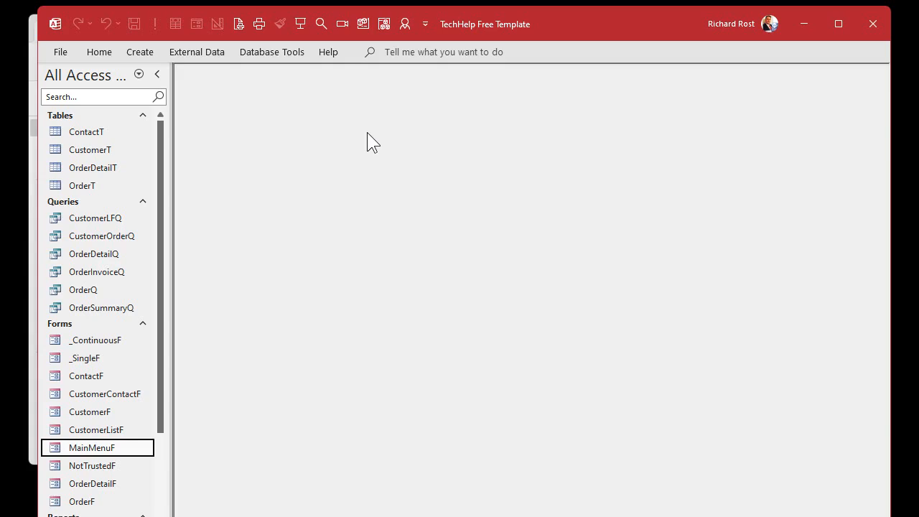
# - Open MainMenuF for editing from its Navigation Pane shortcut menu
pyautogui.rightClick(91, 447)
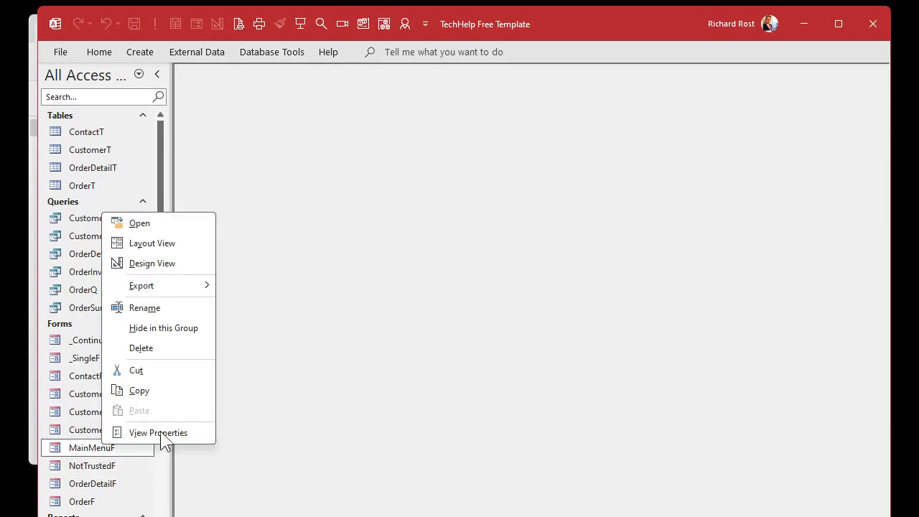
pyautogui.click(152, 263)
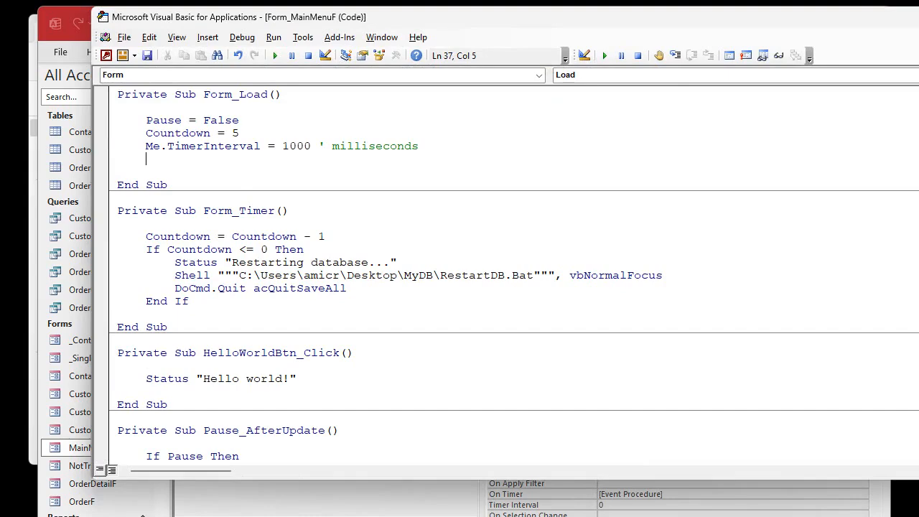
# - Add the line TempVars("DatabaseStartTime") = Now() to Form_Load
pyautogui.write('tempv')
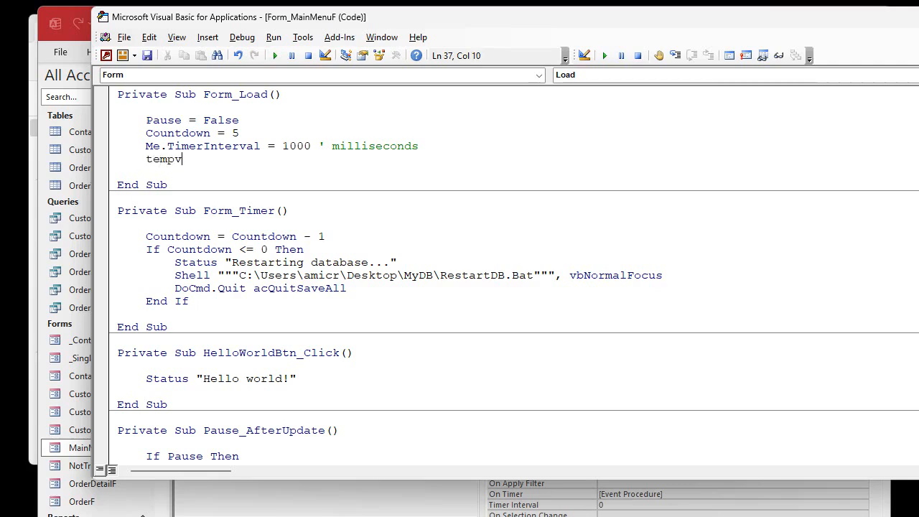
pyautogui.write('ars("')
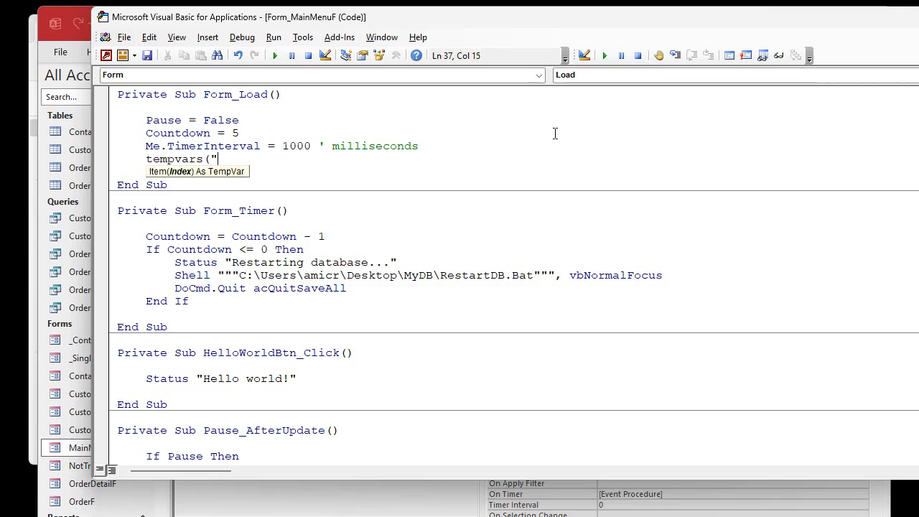
pyautogui.write('DatabaseSta')
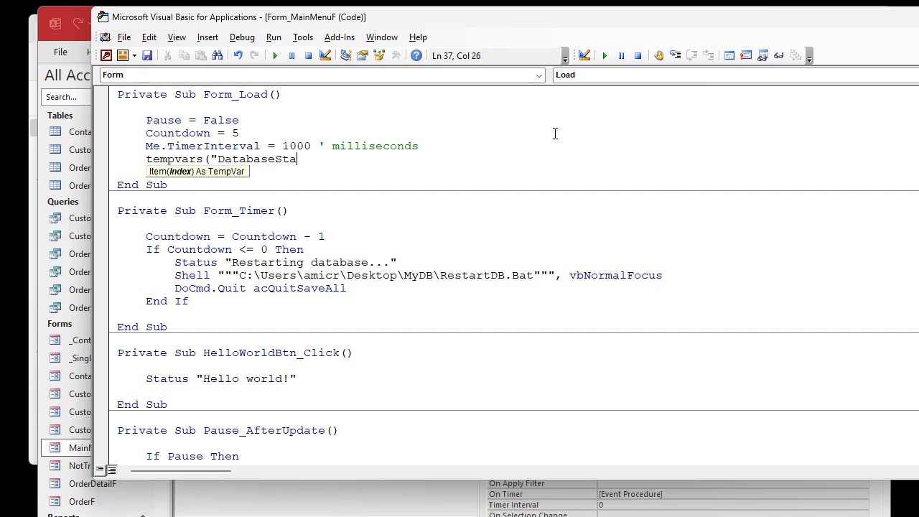
pyautogui.write('rtTime") = Now(')
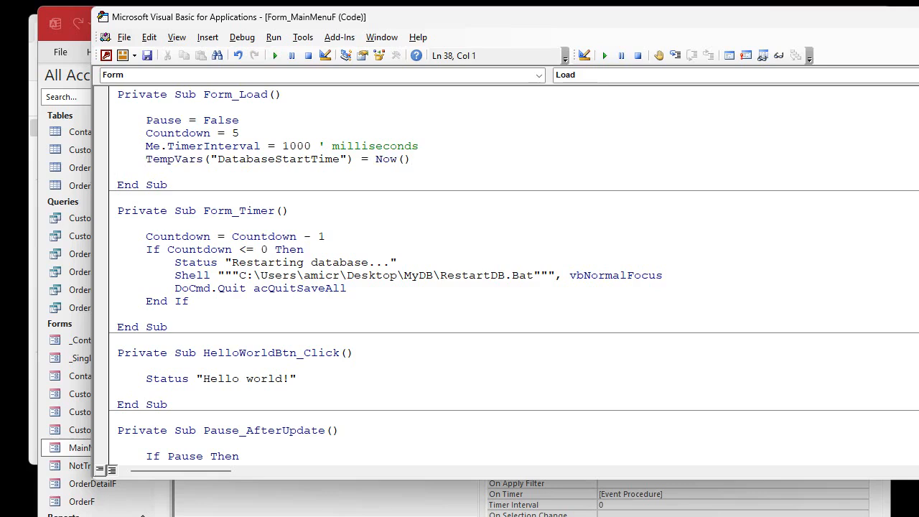
pyautogui.moveTo(577, 120)
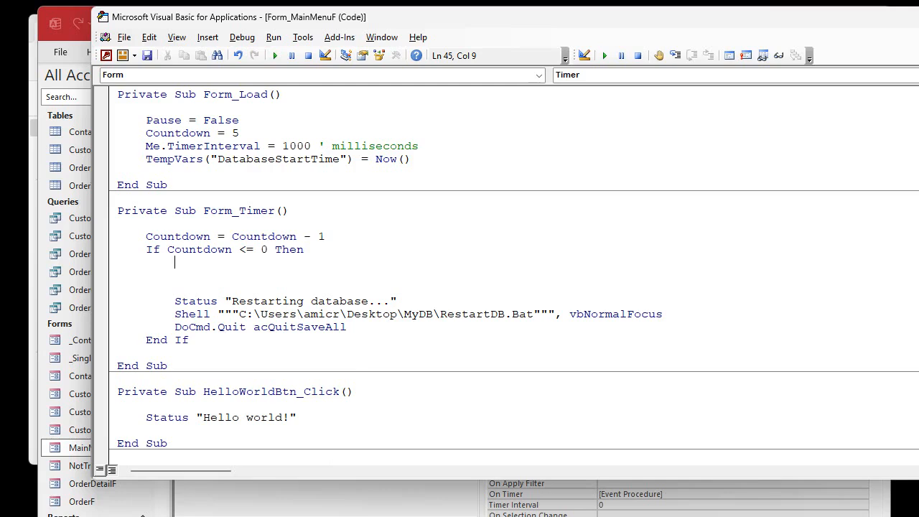
# - Add the comments 'do server stuff here' and 'check for hour' in Form_Timer
pyautogui.write("' do server")
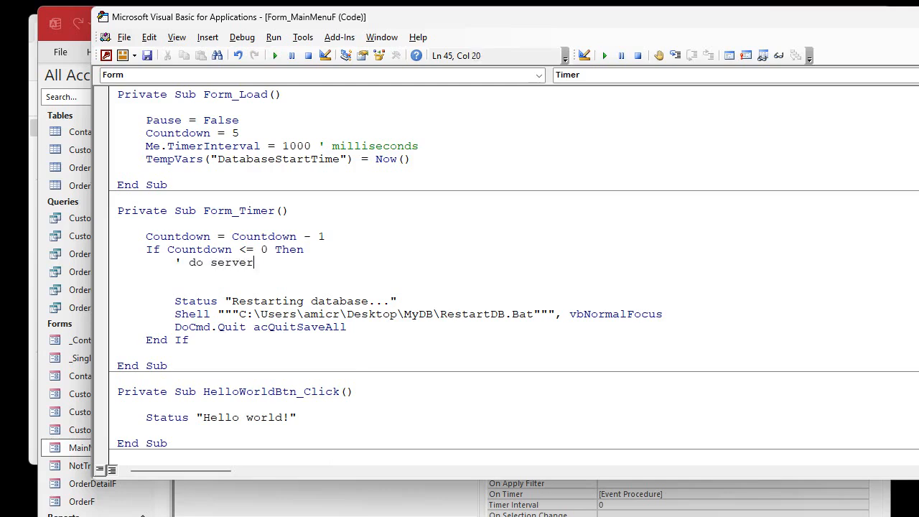
pyautogui.write('stuff here')
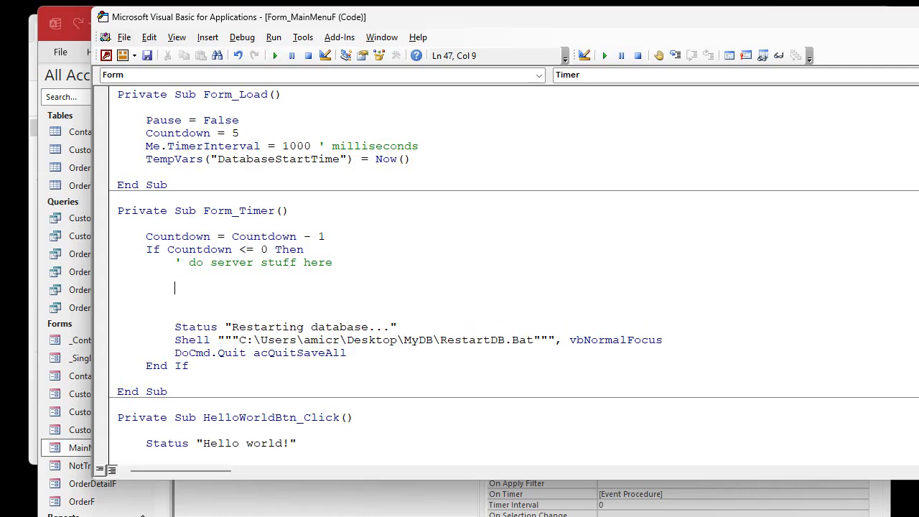
pyautogui.write("' check for hourly restart")
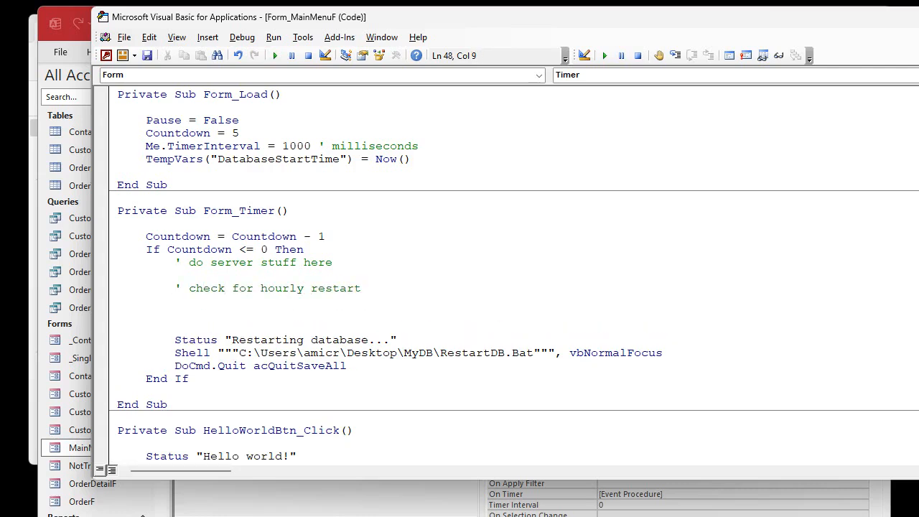
# - Type the condition If Now()-TempVars("DatabaseStartTime") >= (1/24)
pyautogui.write('if n')
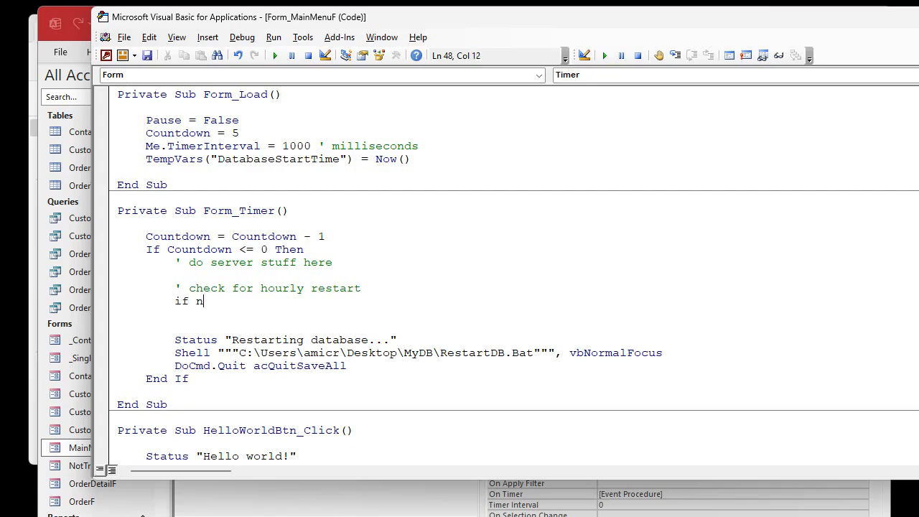
pyautogui.write('ow()-')
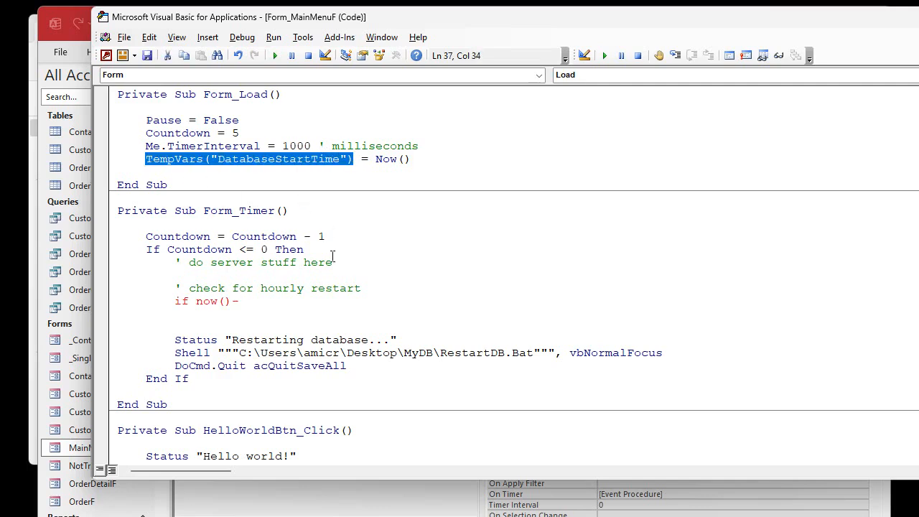
pyautogui.write('TempVars("DatabaseStartTime")')
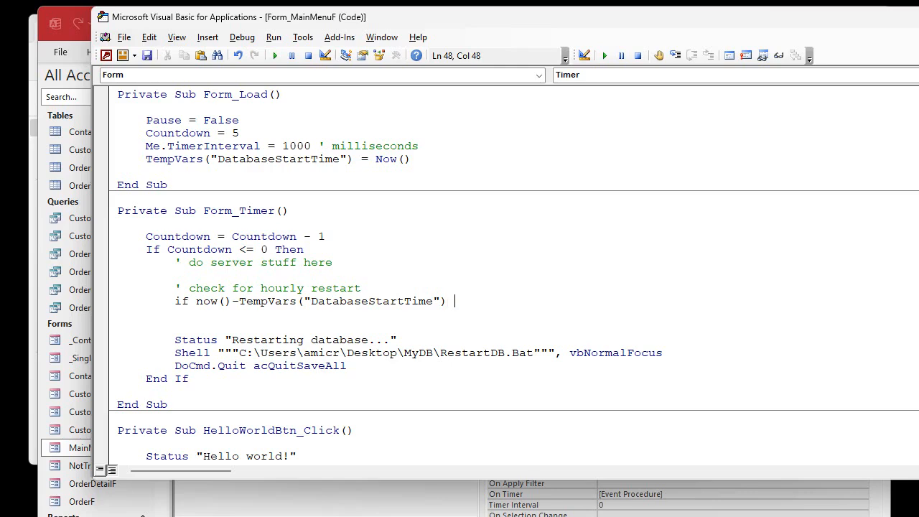
pyautogui.write('> 1')
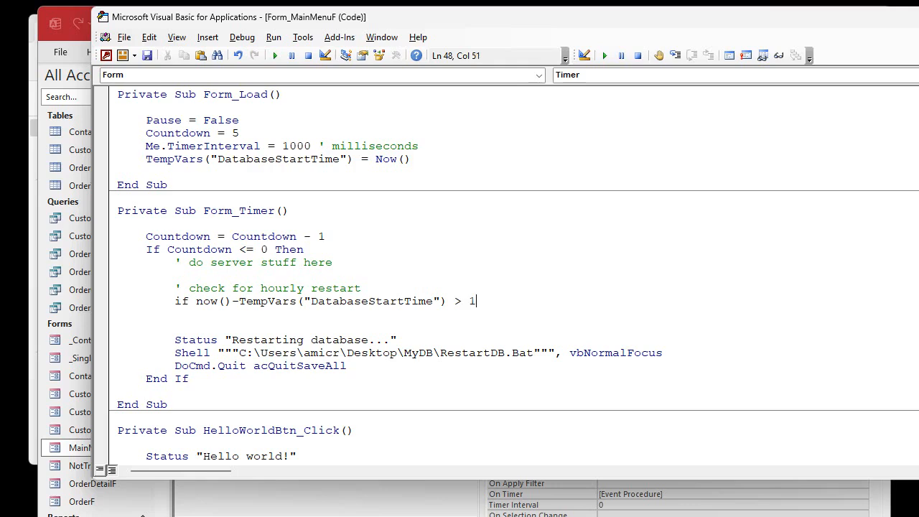
pyautogui.write('=')
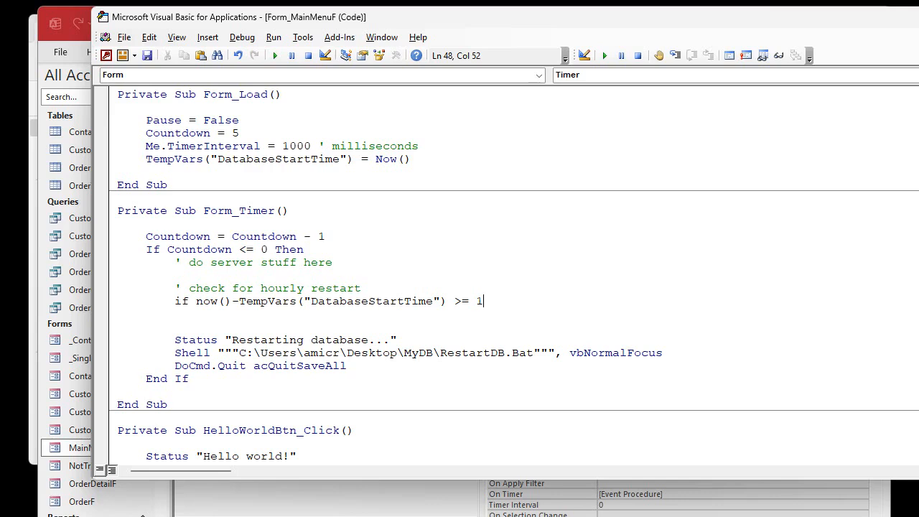
pyautogui.press('Backspace')
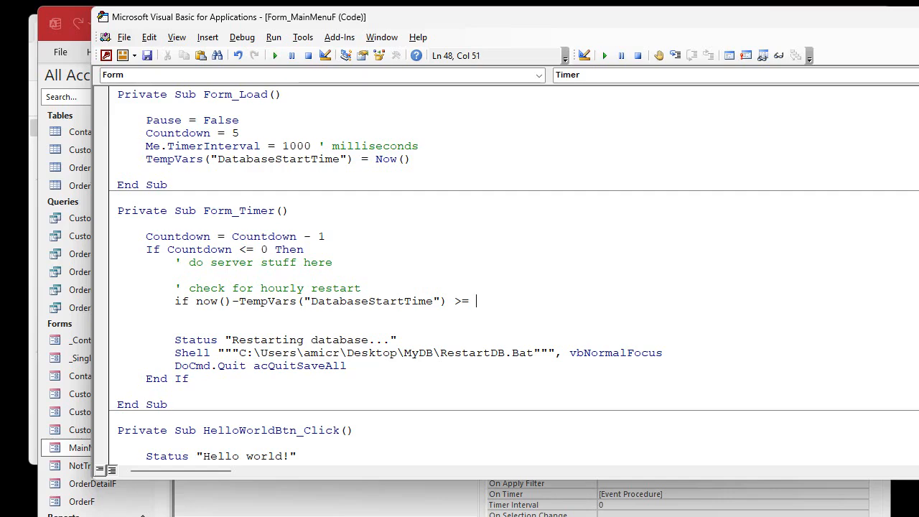
pyautogui.write('(1/24)')
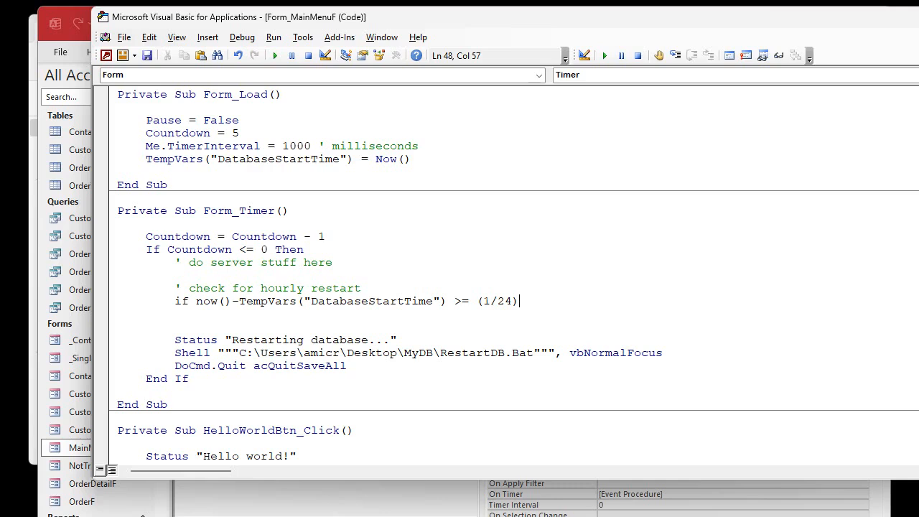
pyautogui.press('Backspace')
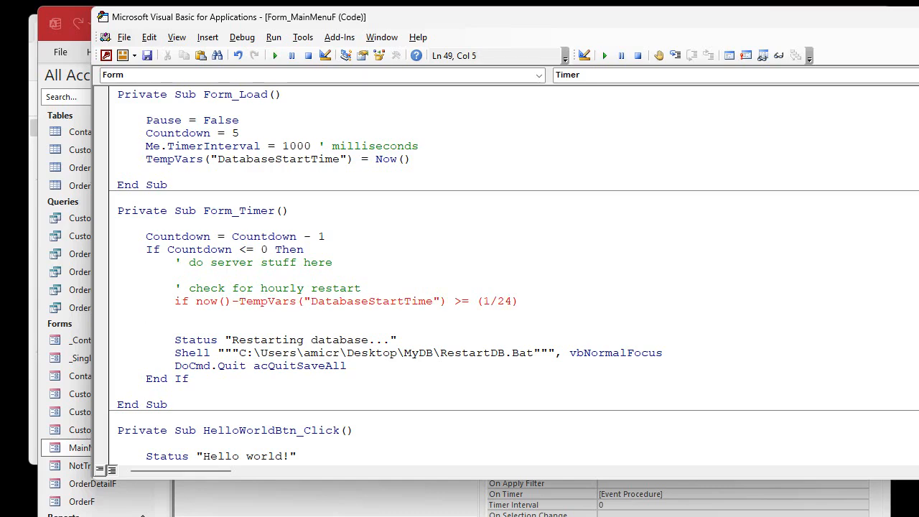
# - Complete the If block with Then and End If, then select the (1 / 24) Then part
pyautogui.write('then')
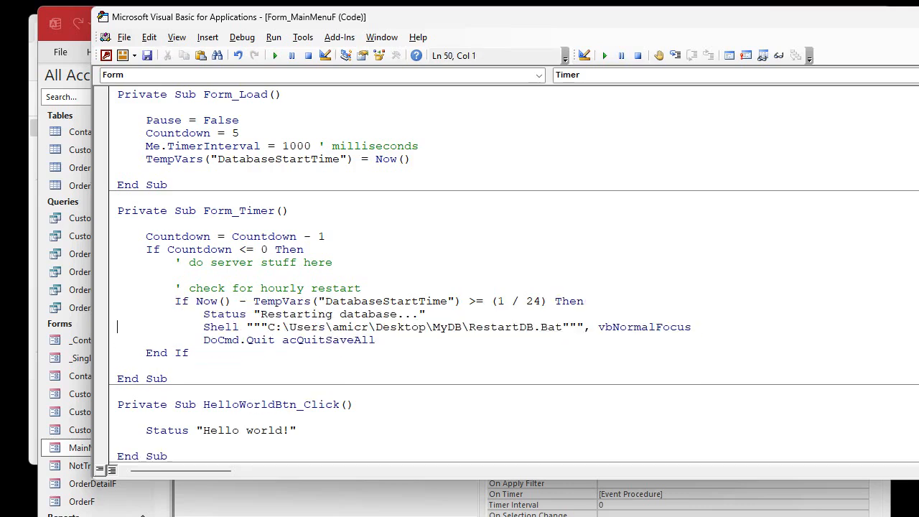
pyautogui.write('end i')
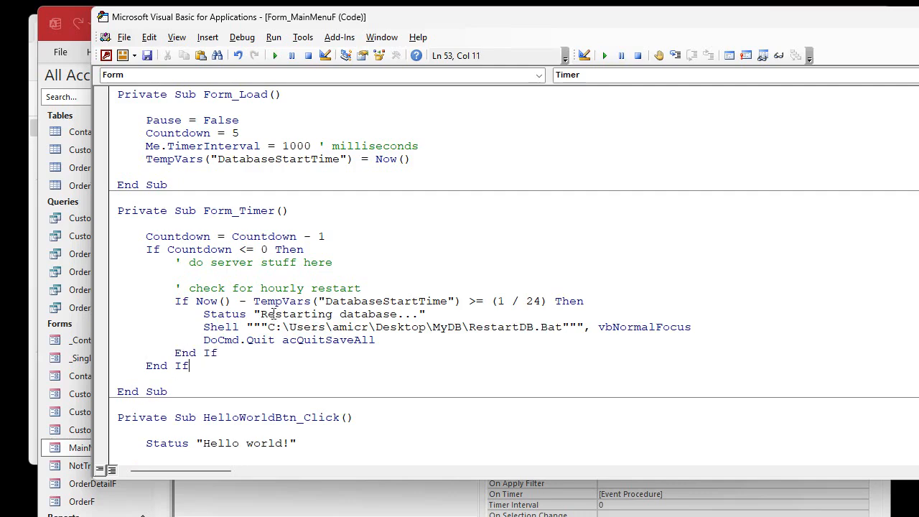
pyautogui.moveTo(366, 313)
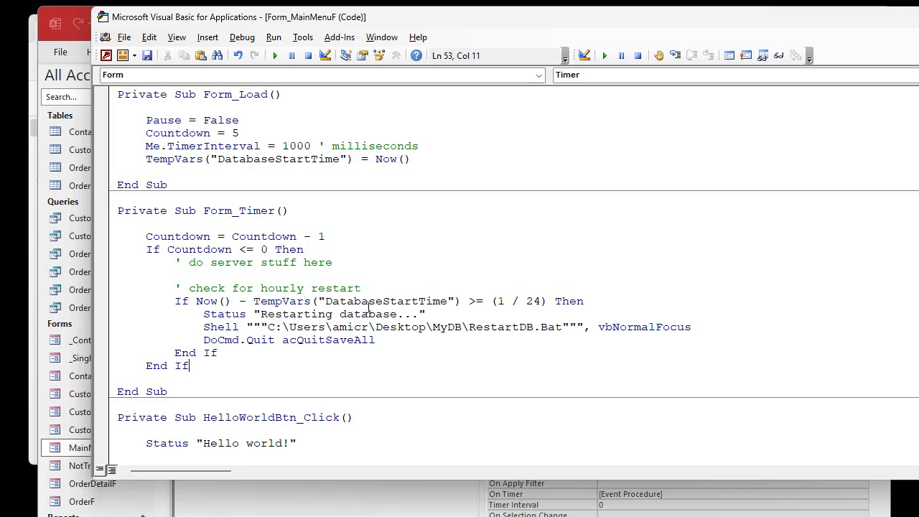
pyautogui.moveTo(490, 301); pyautogui.dragTo(582, 301)
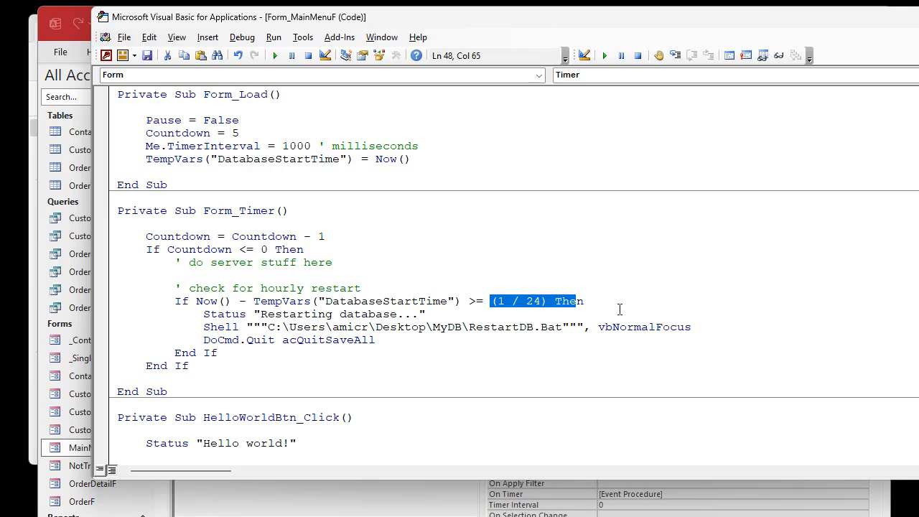
pyautogui.moveTo(623, 301)
pyautogui.write('(')
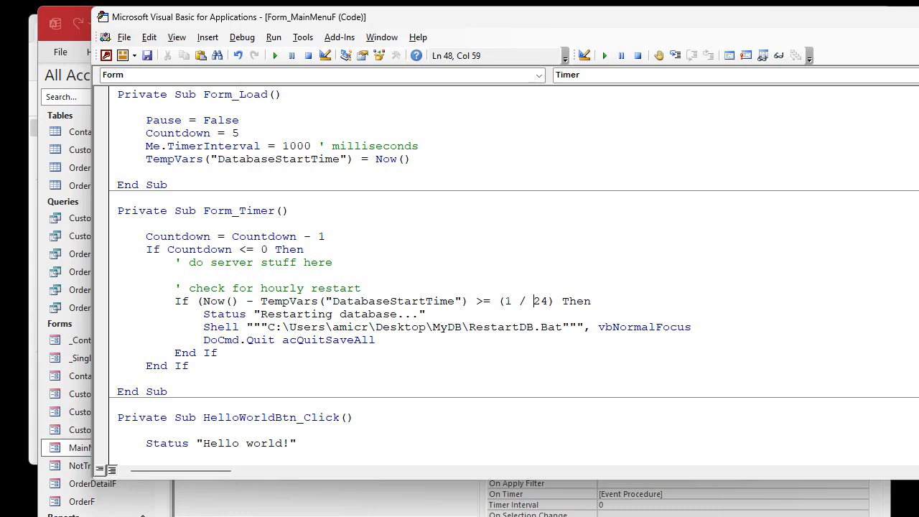
# - Extend the condition with And (Minute(Now()) < 10), parenthesizing the elapsed-hour test
pyautogui.write(')')
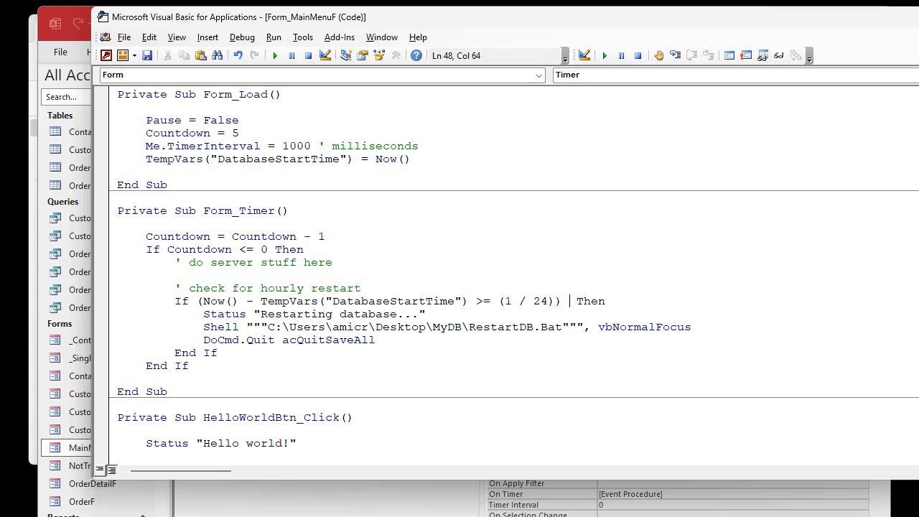
pyautogui.write('AND')
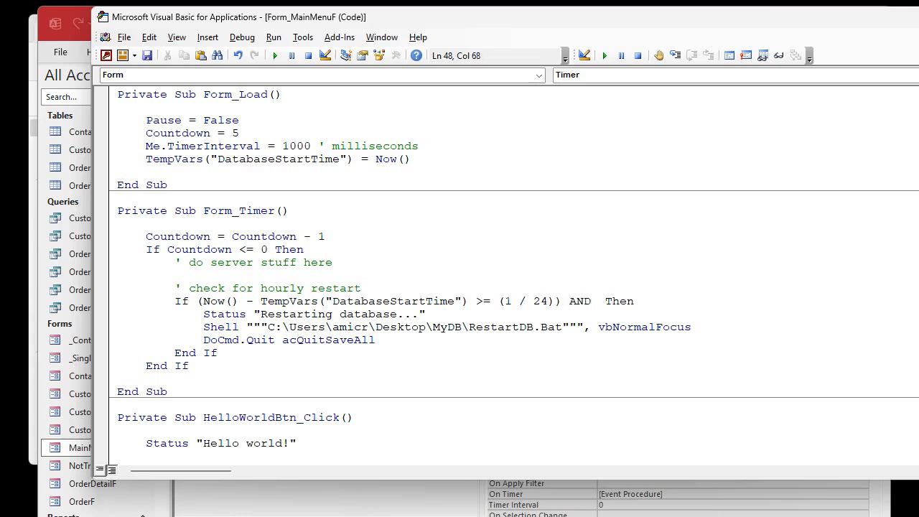
pyautogui.write('(minute')
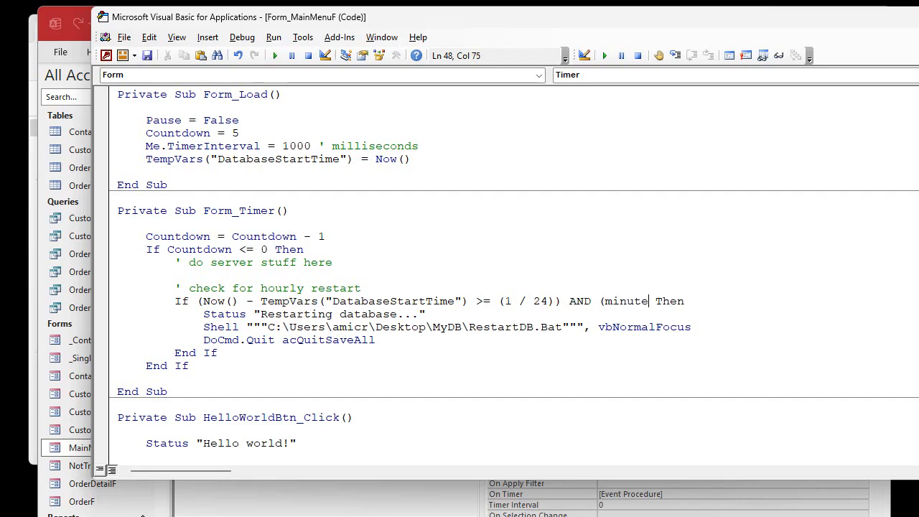
pyautogui.write('(now())')
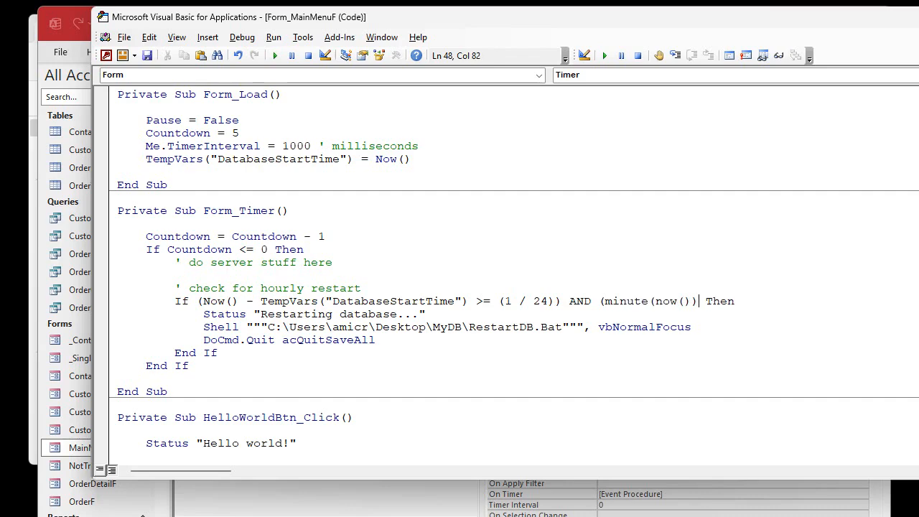
pyautogui.write('<10')
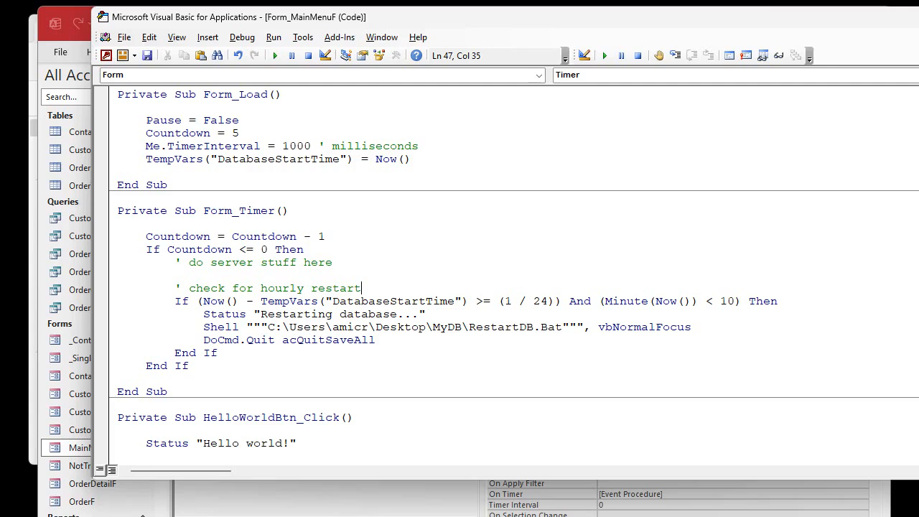
pyautogui.moveTo(458, 352)
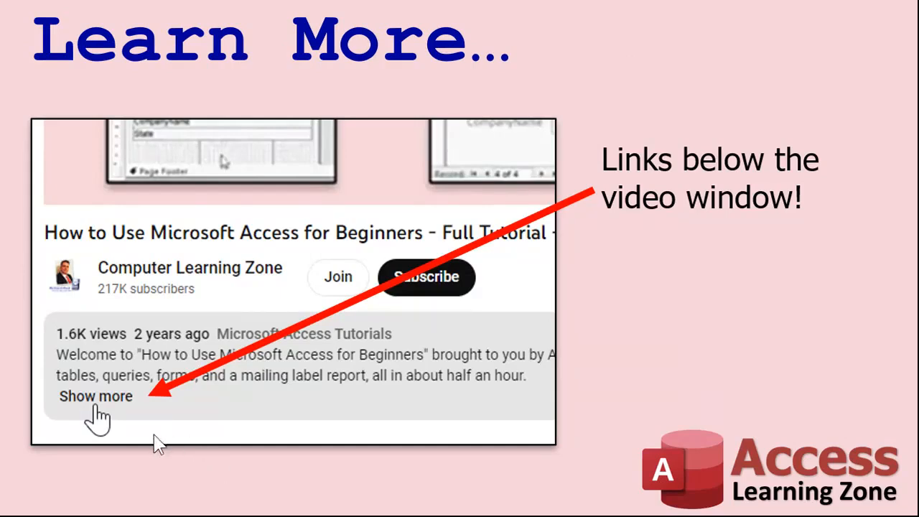
pyautogui.moveTo(191, 348)
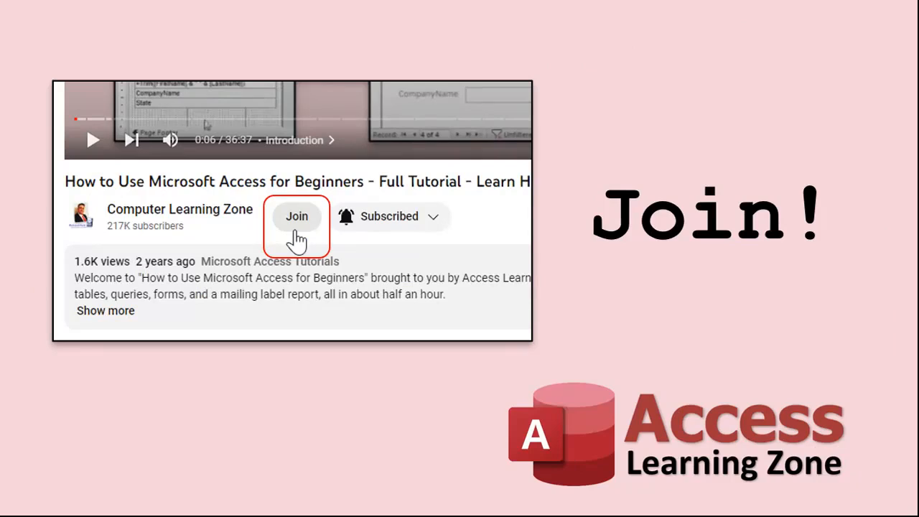
# - Advance the outro to the Membership slide listing Supporter through Diamond Sponsor tiers
pyautogui.click(296, 216)
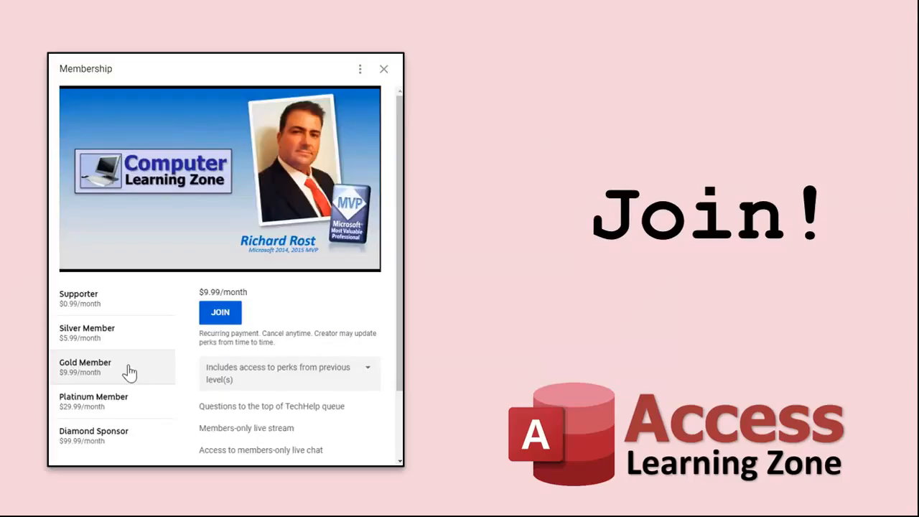